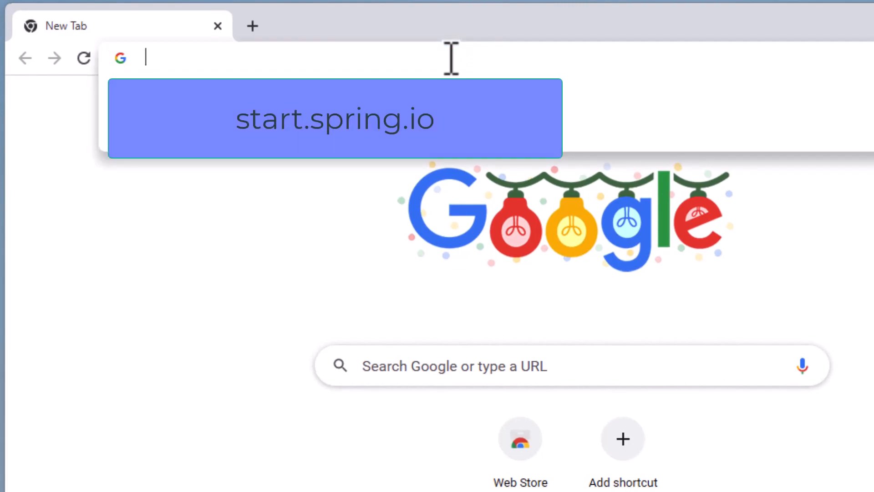
At start.spring.io choose Maven, group com.beginsecure, artifact bored, description Bored App.
type("start.spring.io")
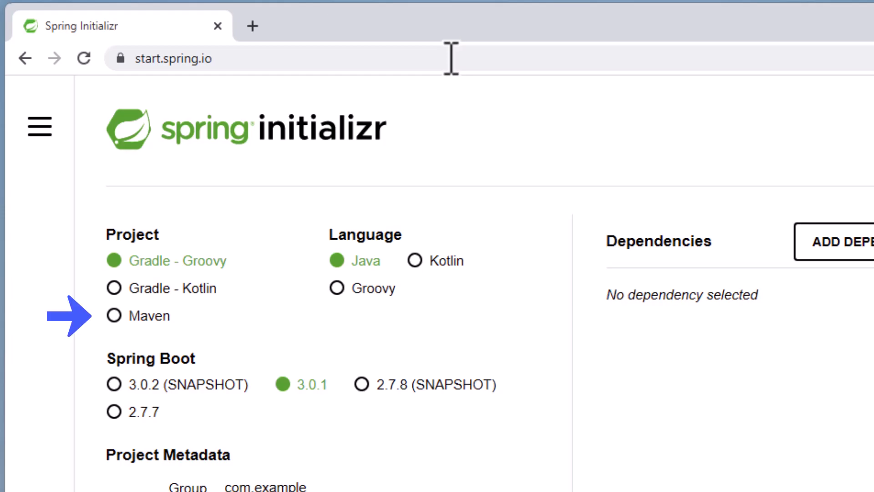
left_click(115, 317)
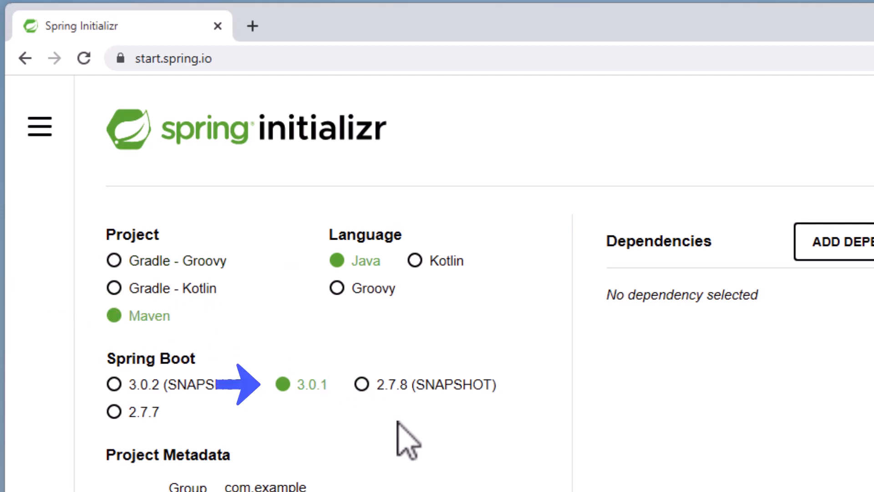
scroll("down", 3)
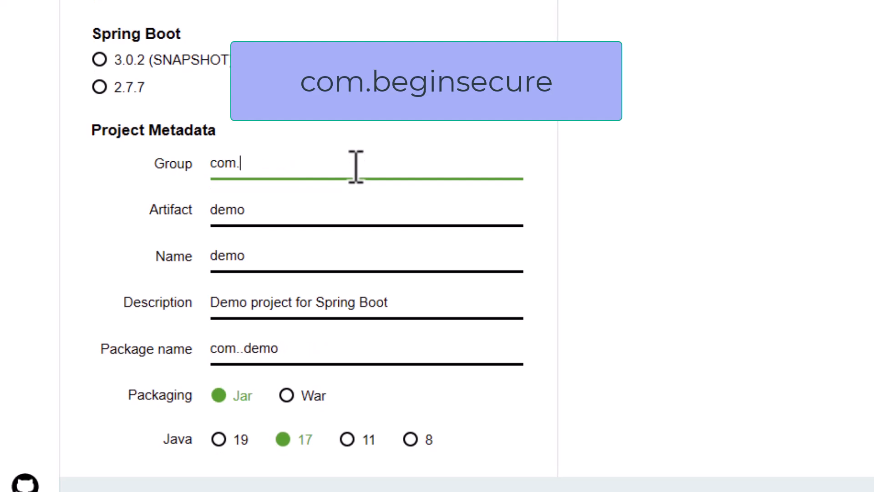
type("beginse")
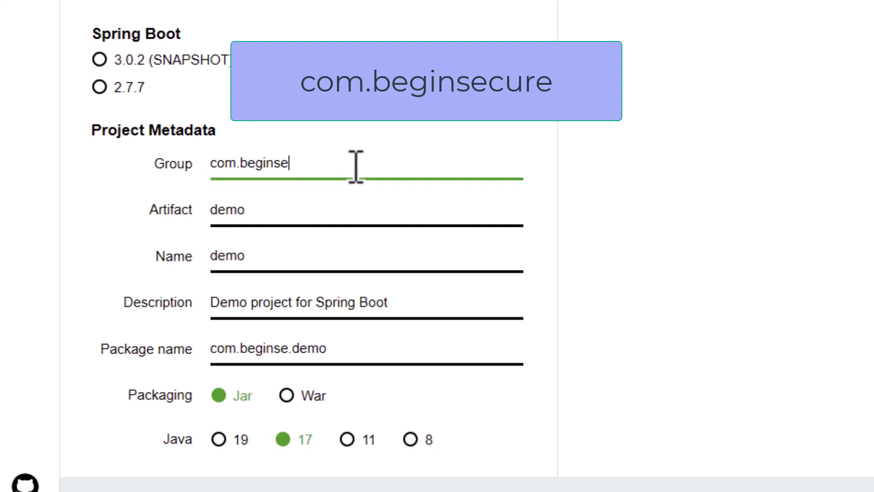
type("cure")
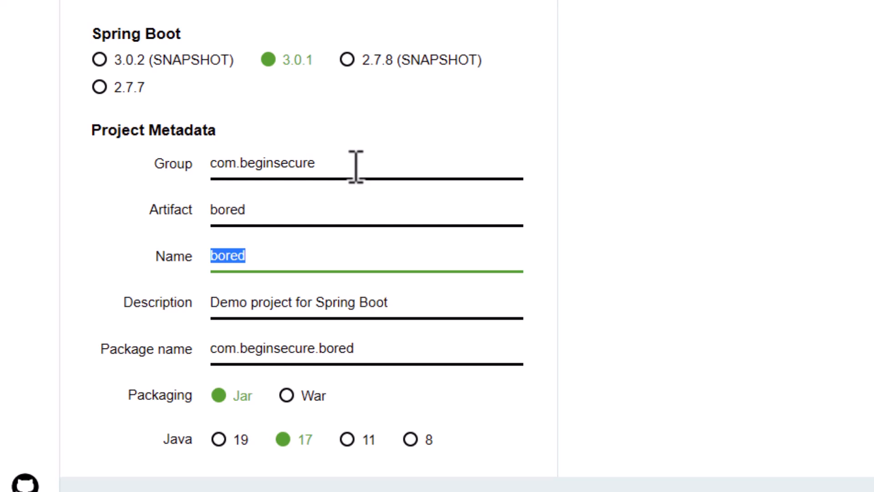
type("Bor")
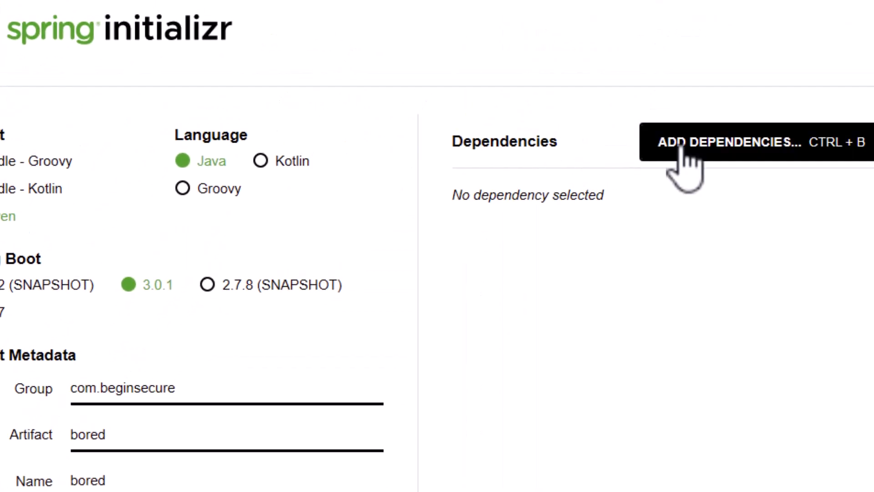
Add the Spring Web dependency and generate the project as bored.zip.
left_click(725, 141)
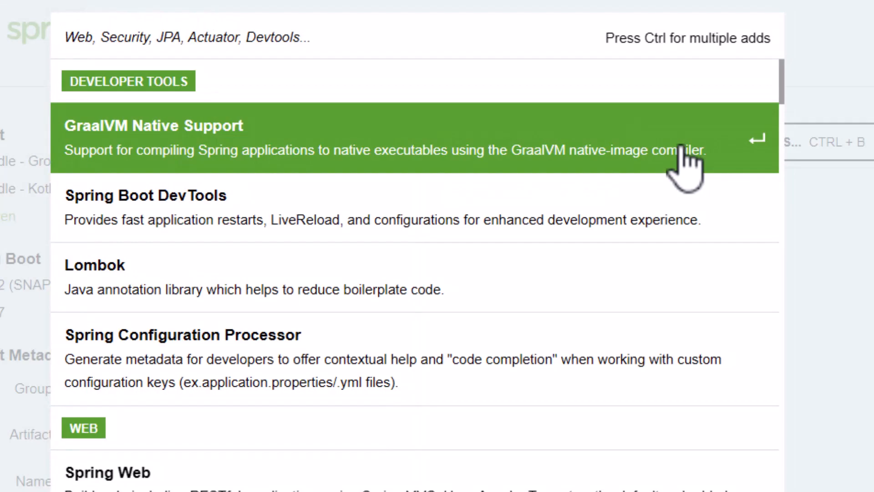
type("s")
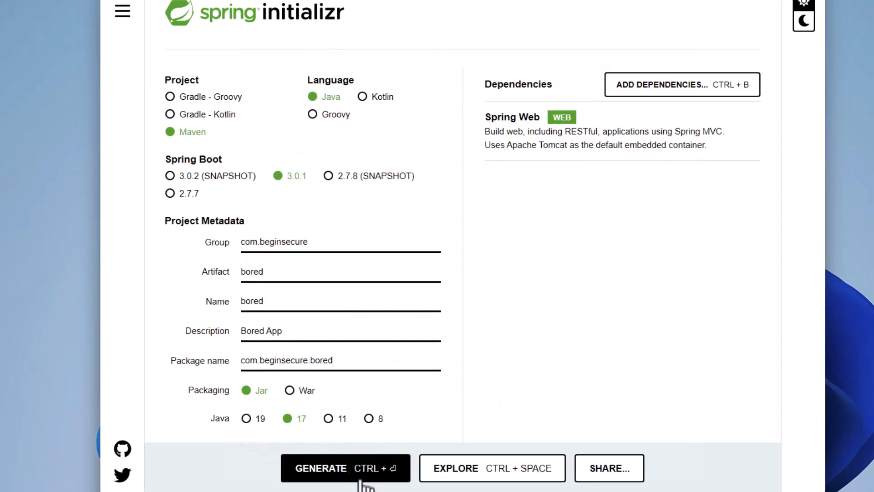
left_click(345, 468)
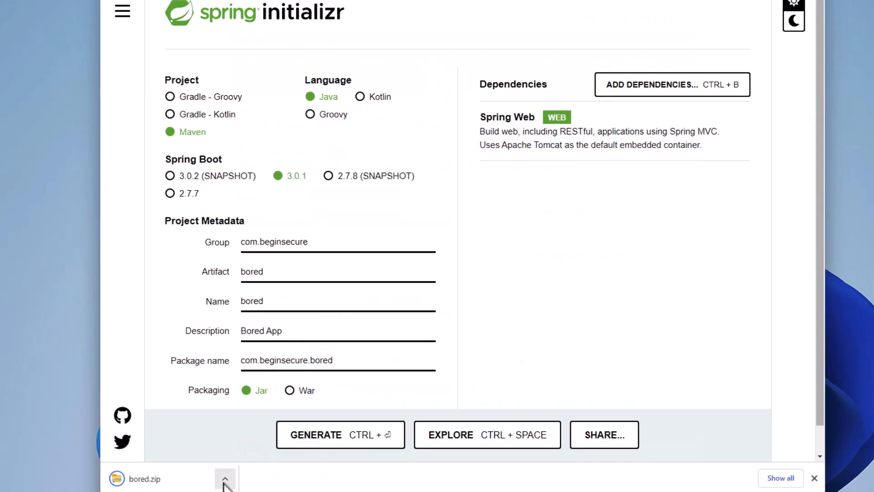
Show bored.zip in its folder and extract it into C:\Projects, creating a bored folder.
left_click(225, 478)
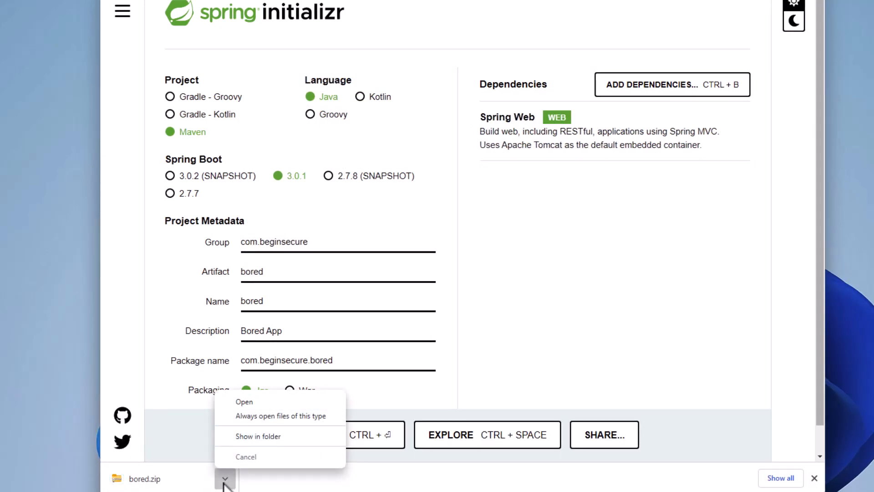
left_click(258, 436)
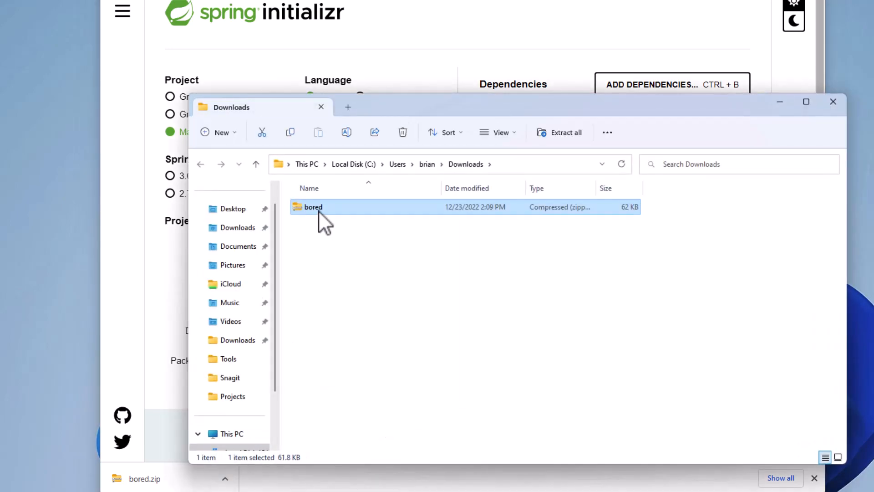
right_click(313, 207)
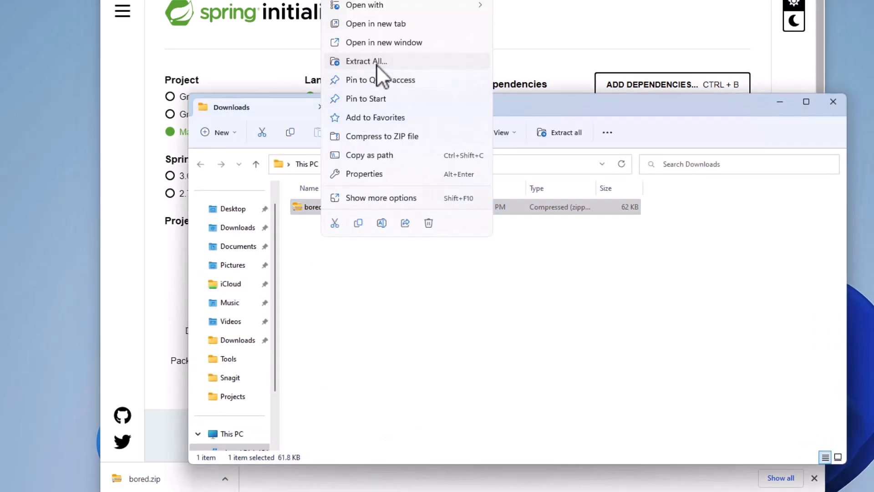
left_click(366, 61)
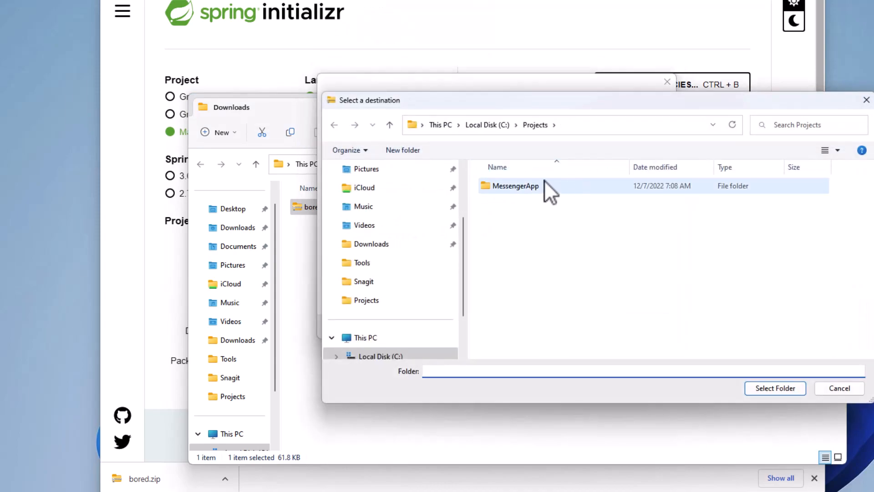
left_click(774, 388)
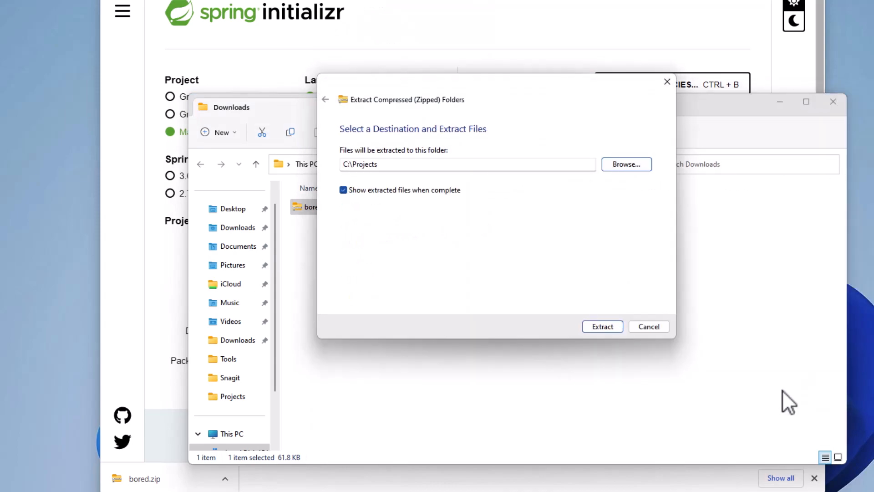
left_click(602, 326)
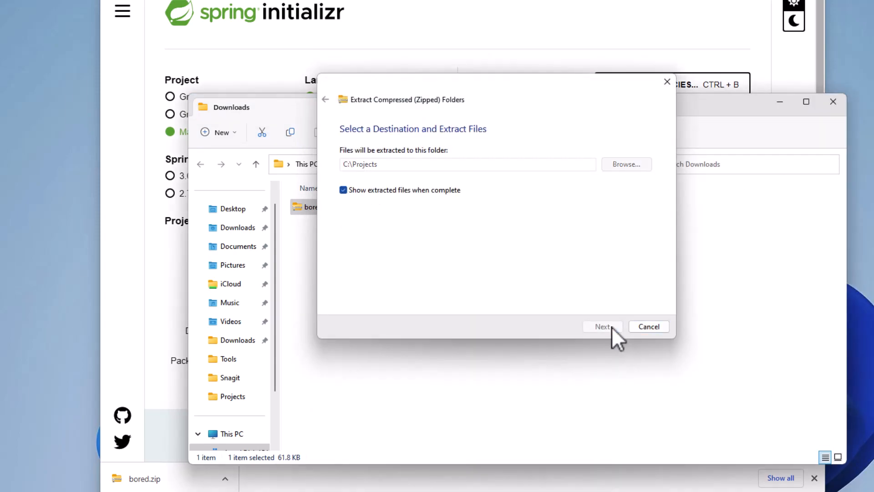
left_click(603, 326)
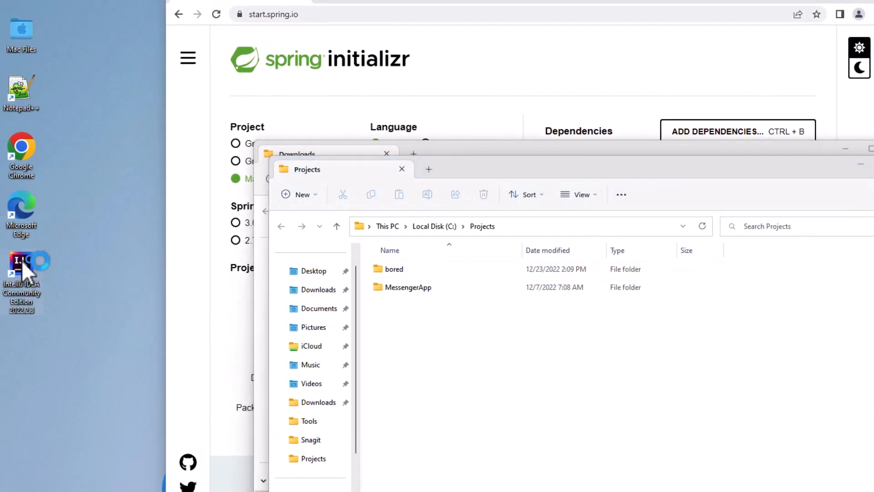
Launch IntelliJ IDEA and open C:\Projects\bored, trusting the project.
double_click(21, 268)
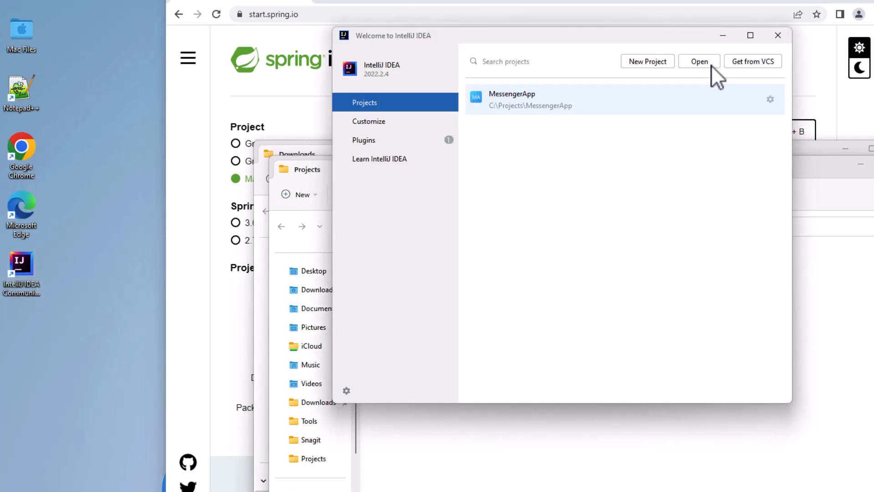
left_click(700, 61)
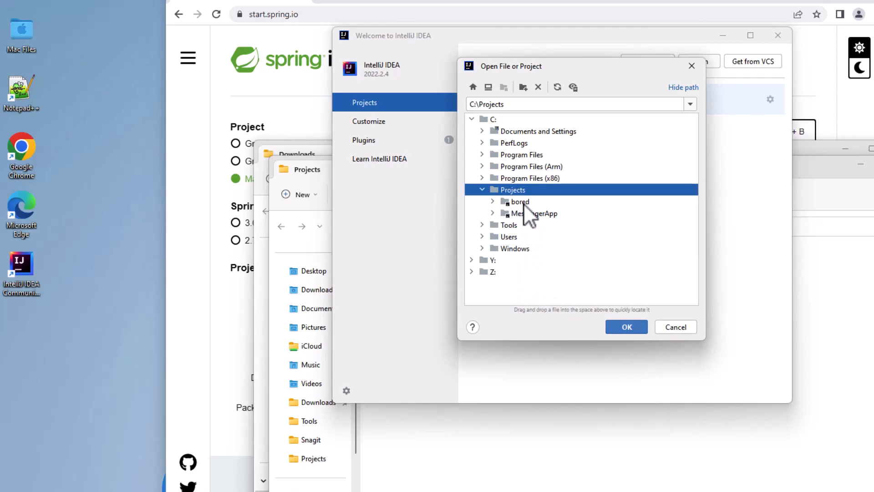
left_click(627, 327)
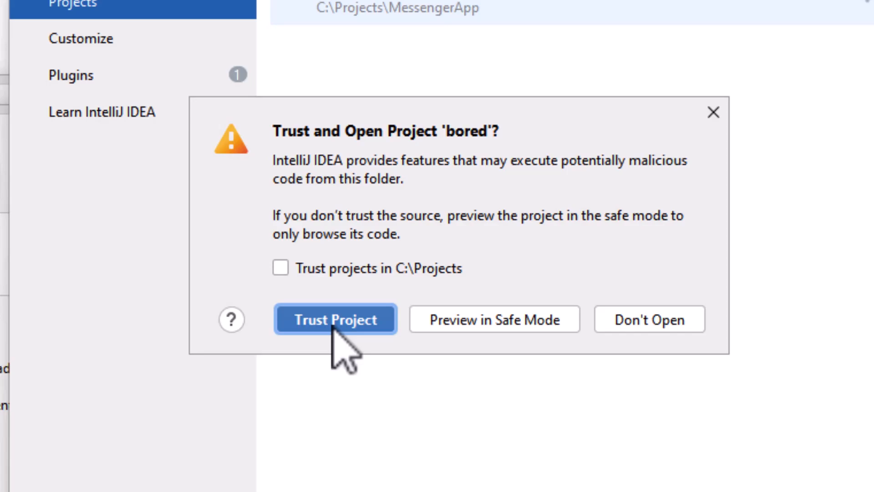
left_click(335, 319)
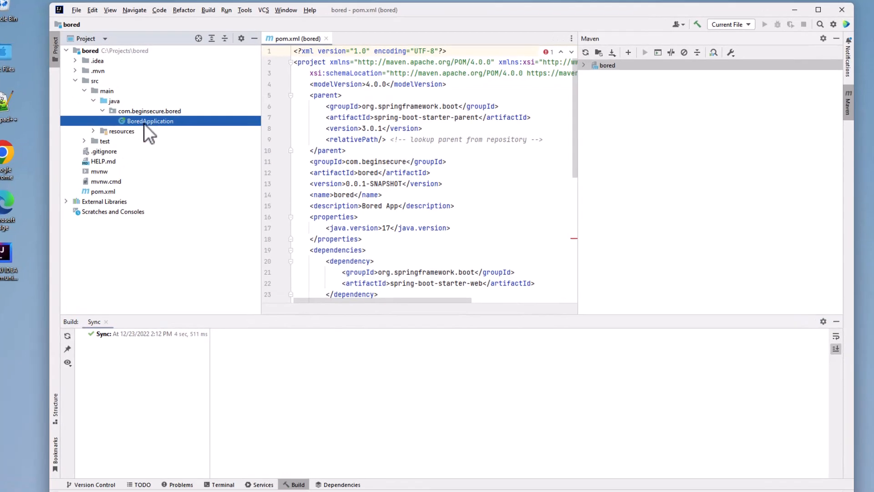
Run BoredApplication from the gutter until Tomcat starts on 8080, then stop it.
double_click(149, 121)
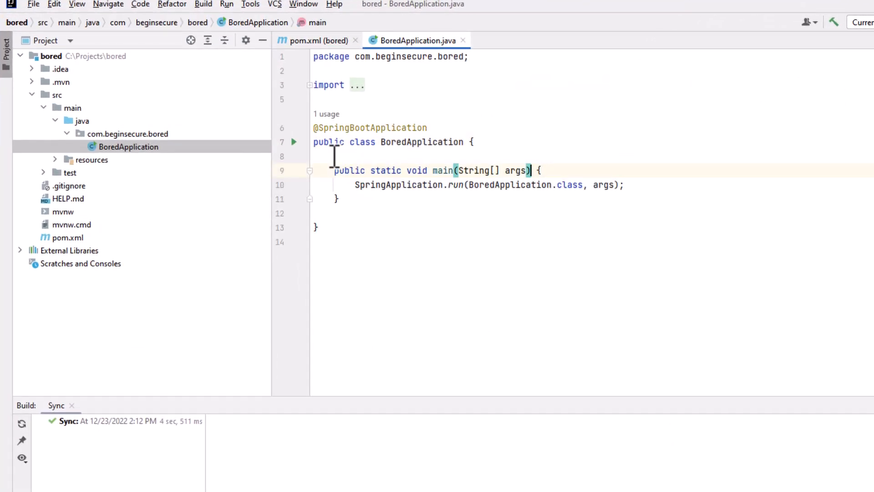
mouse_move(294, 156)
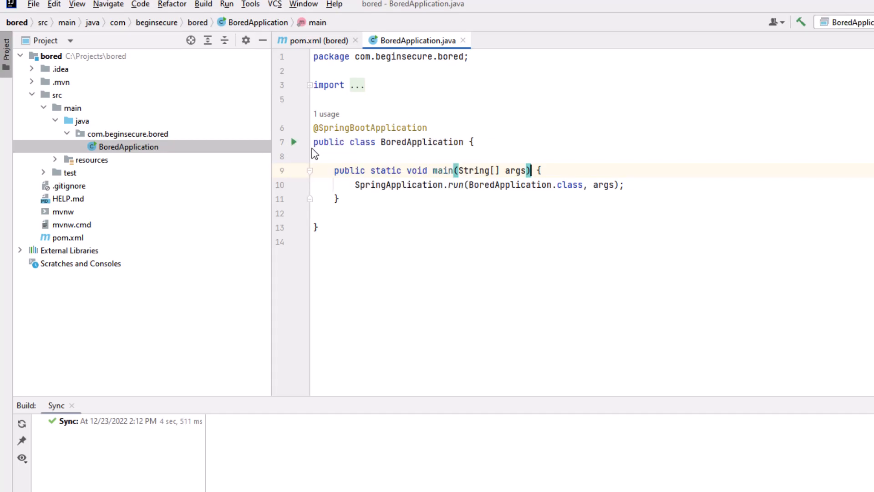
left_click(294, 143)
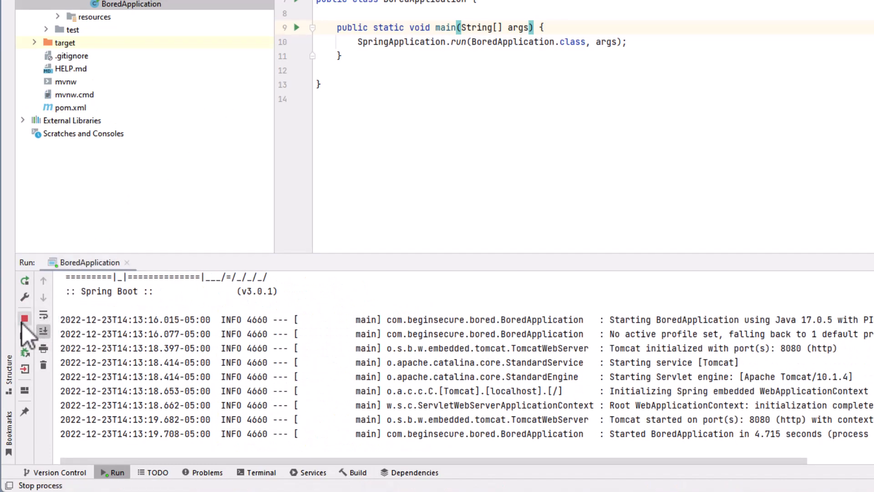
left_click(25, 320)
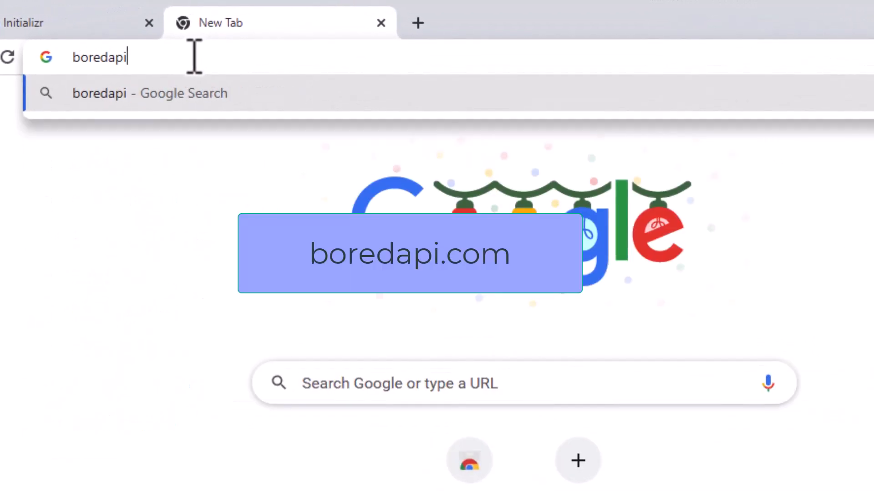
Load boredapi.com/api/activity to view the JSON activity response.
type(".com/")
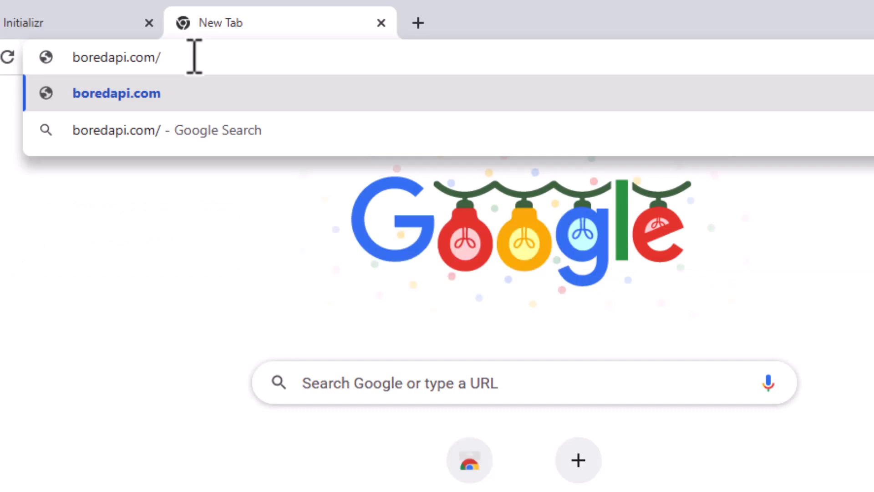
type("/api")
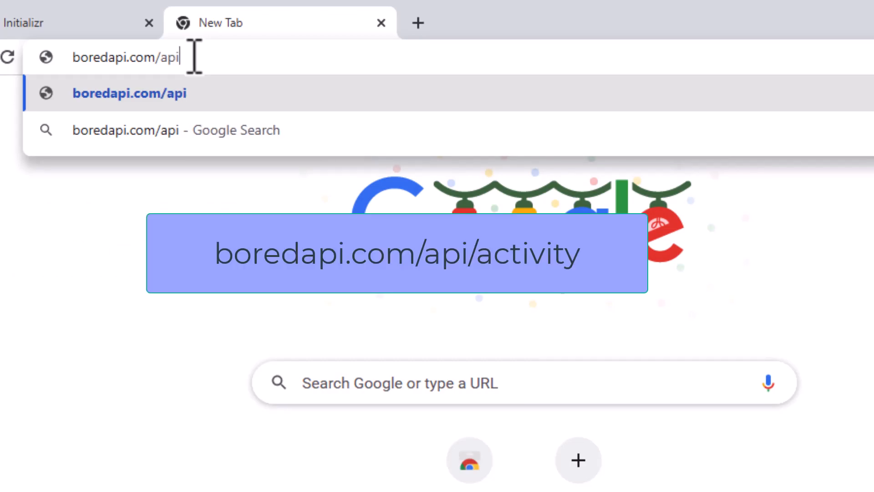
type("/activity")
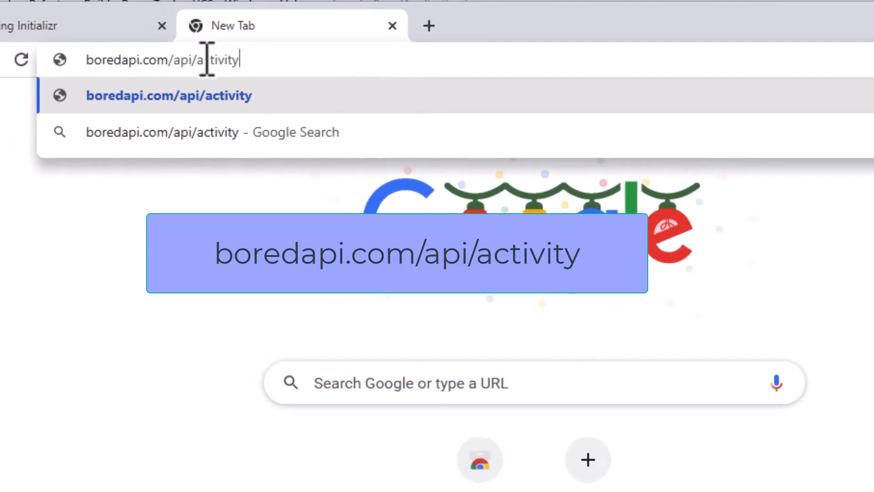
key("Enter")
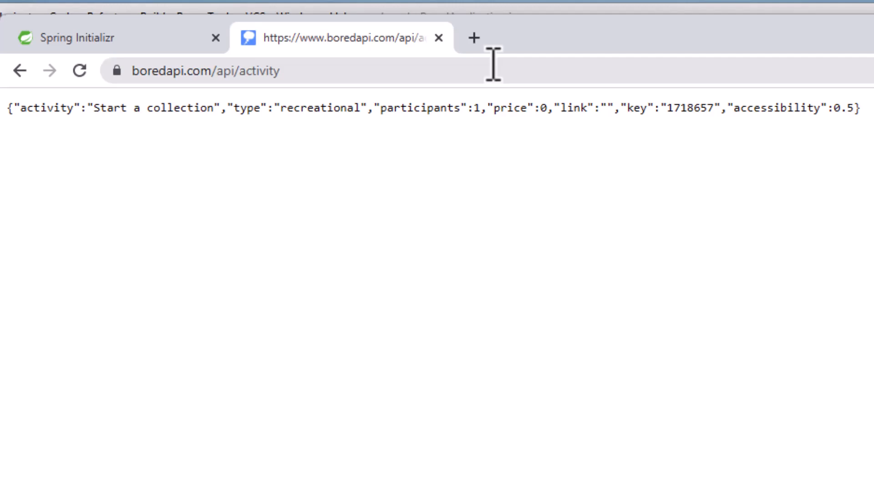
mouse_move(568, 56)
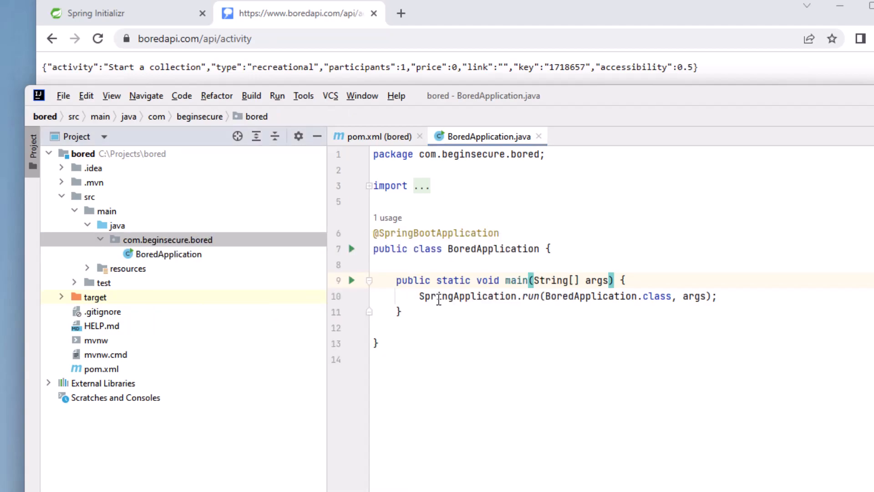
Create class Activity in model with private fields activity, type, int participants, price.
right_click(149, 254)
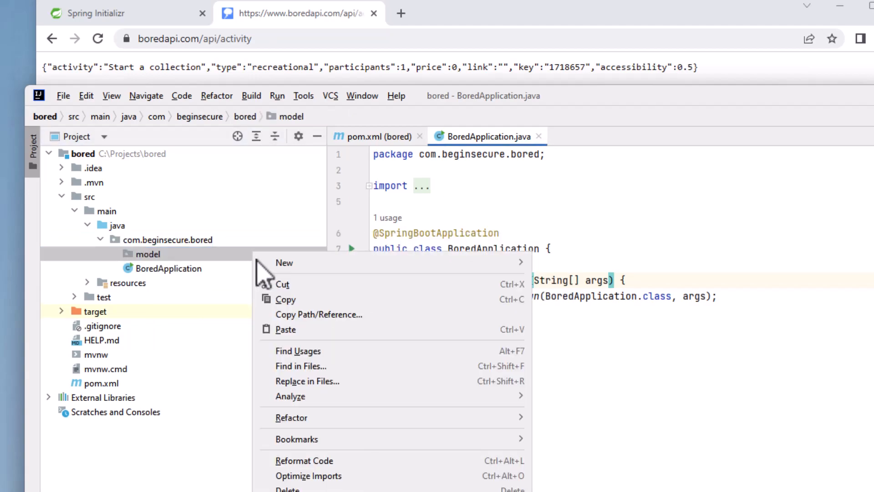
left_click(284, 262)
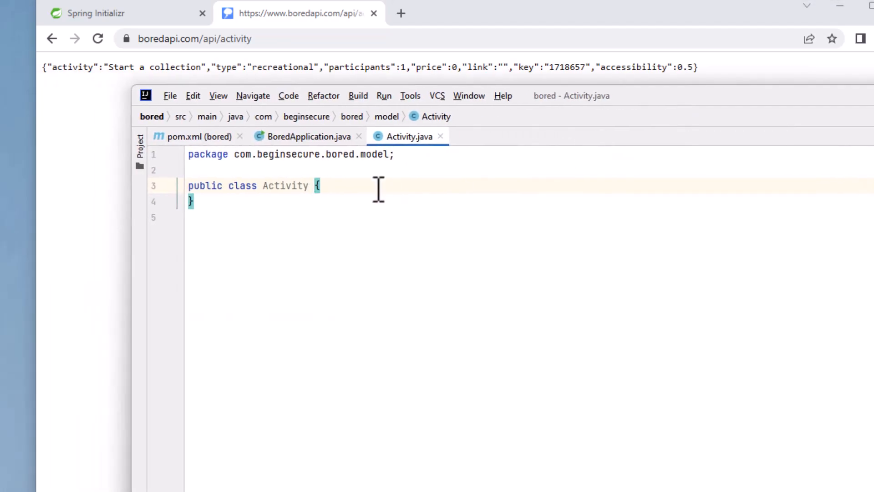
type("private String act")
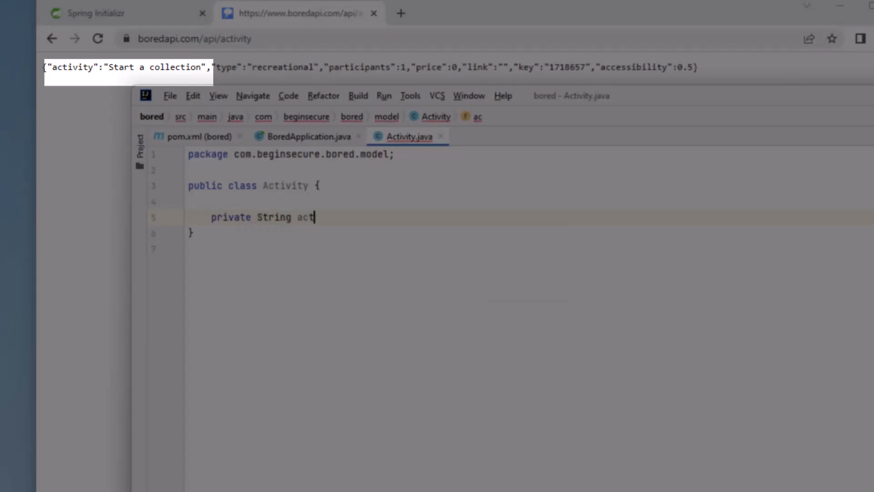
type("ivity;")
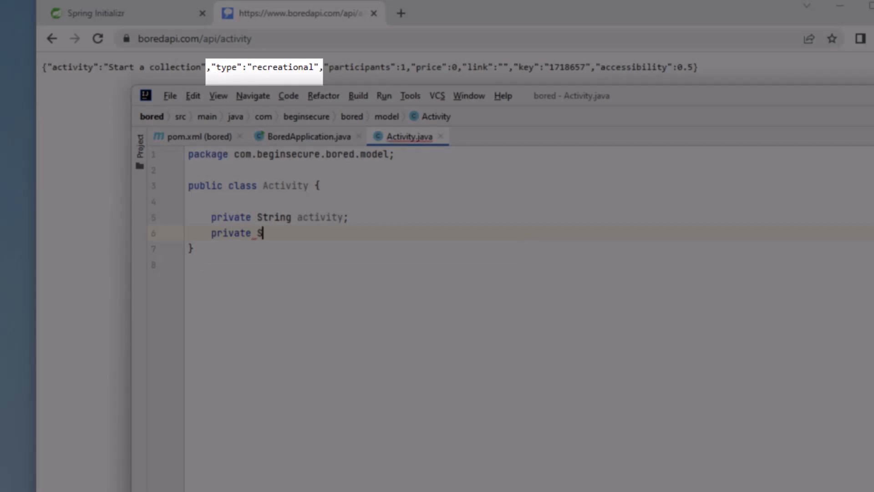
type("tring type;")
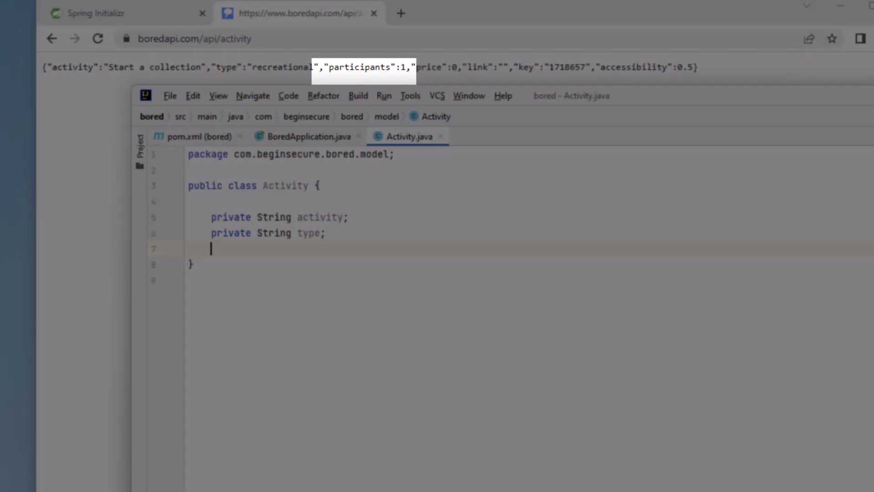
type("private")
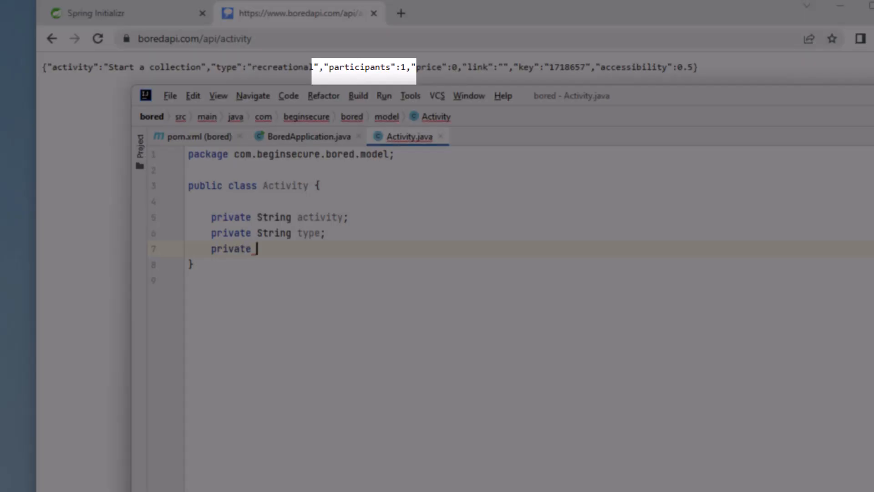
type("int participants;")
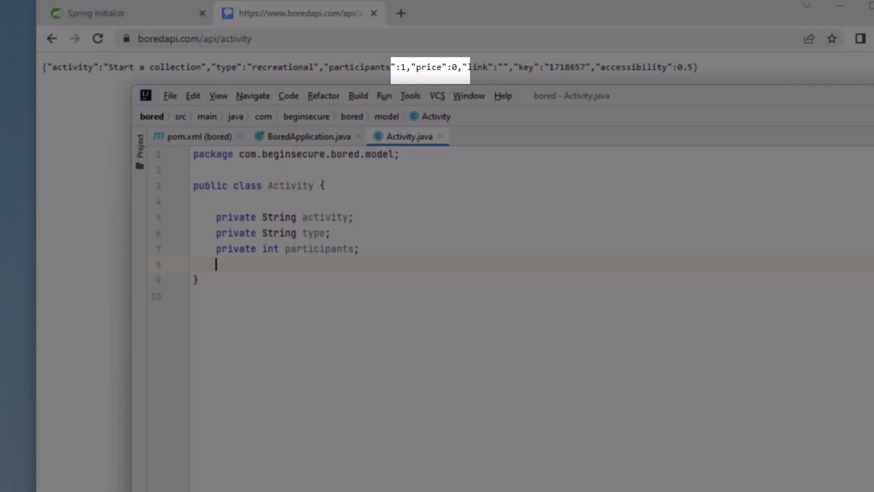
type("private")
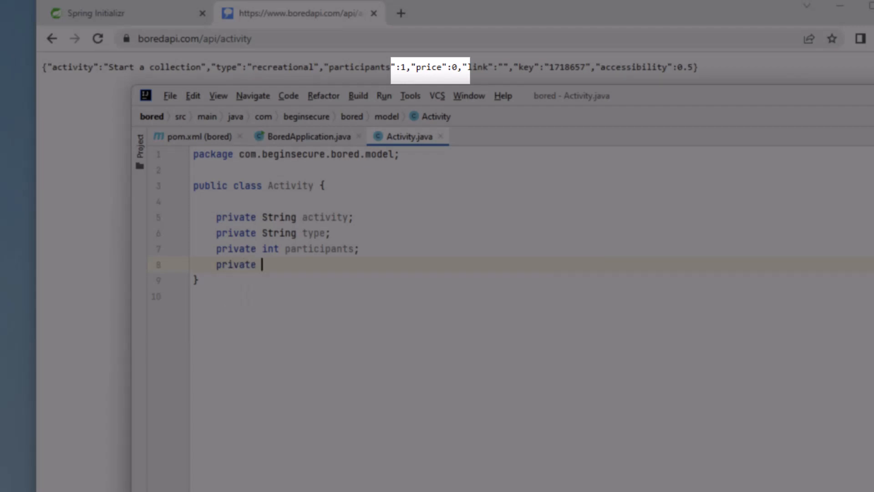
type("String p")
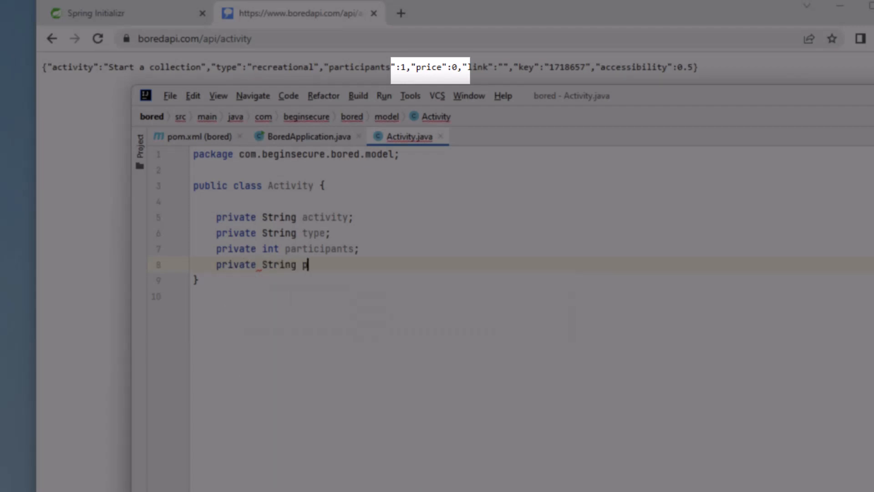
type("rice;")
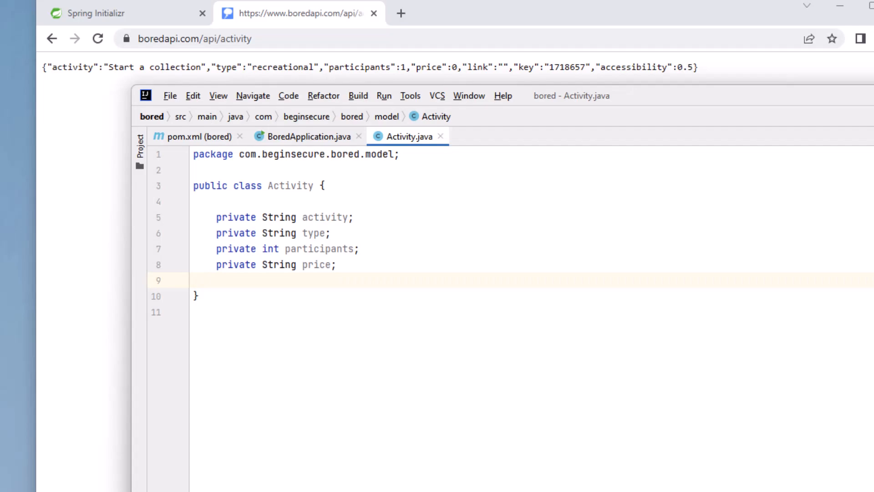
Add private String fields link, key and accessibility to Activity.
type("private String")
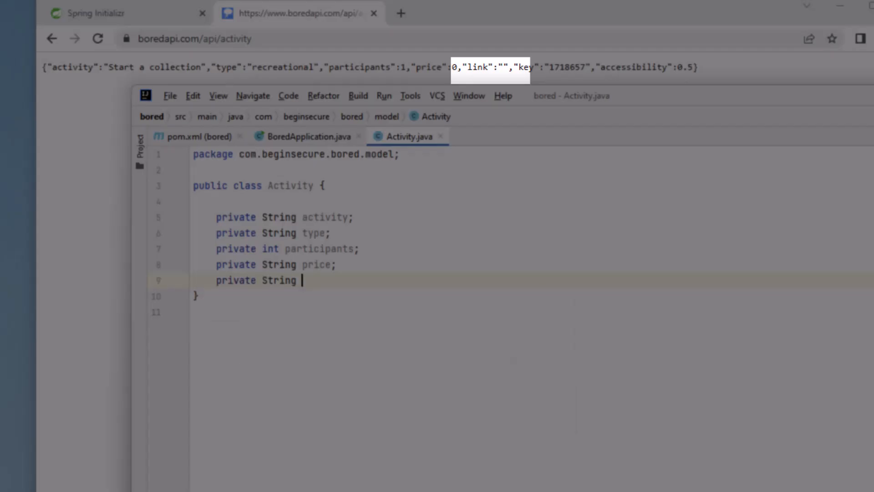
type("link;")
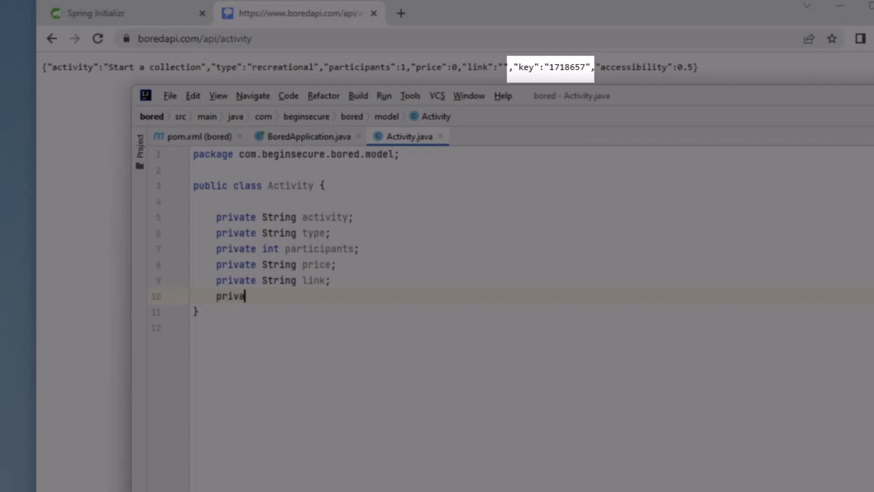
type("te String key;")
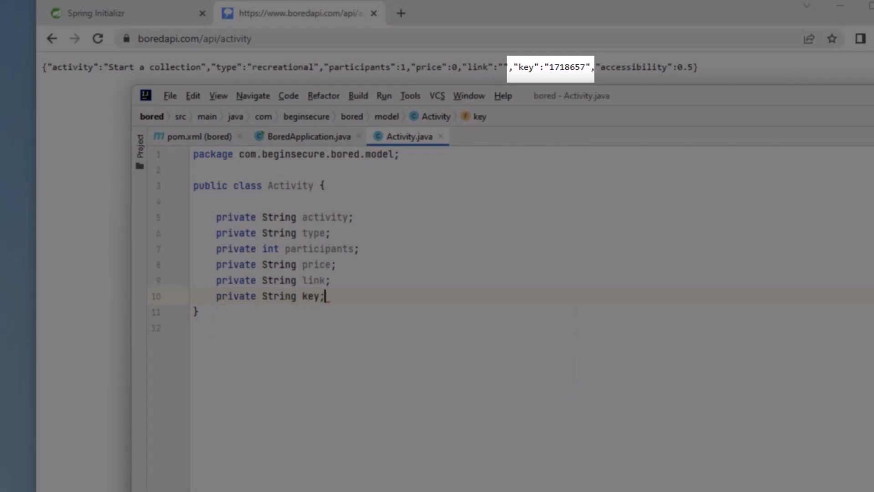
key("enter")
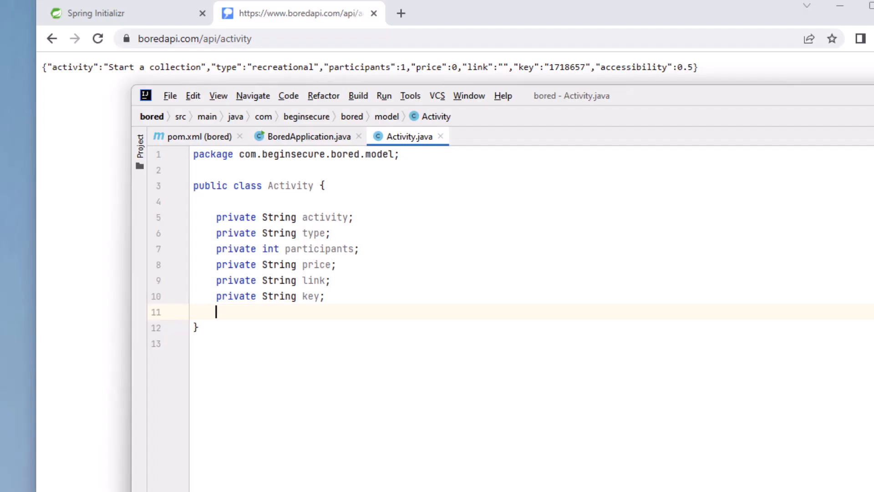
type("p")
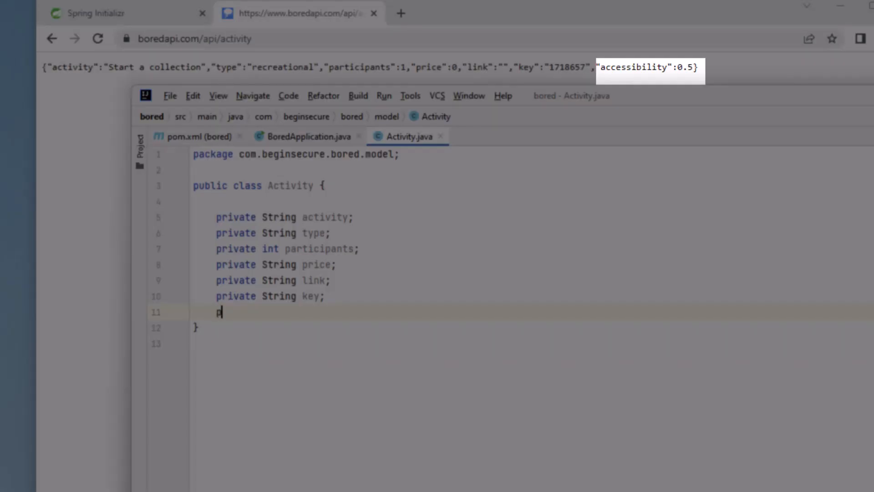
type("rivate")
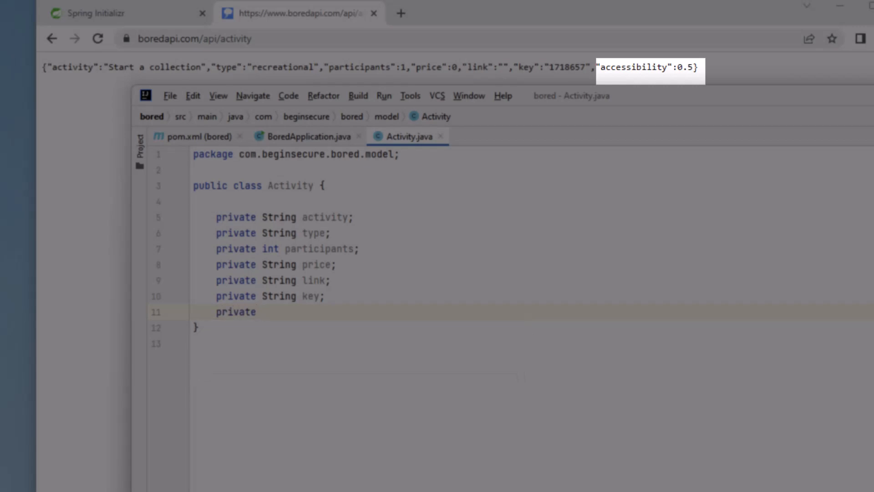
type("St")
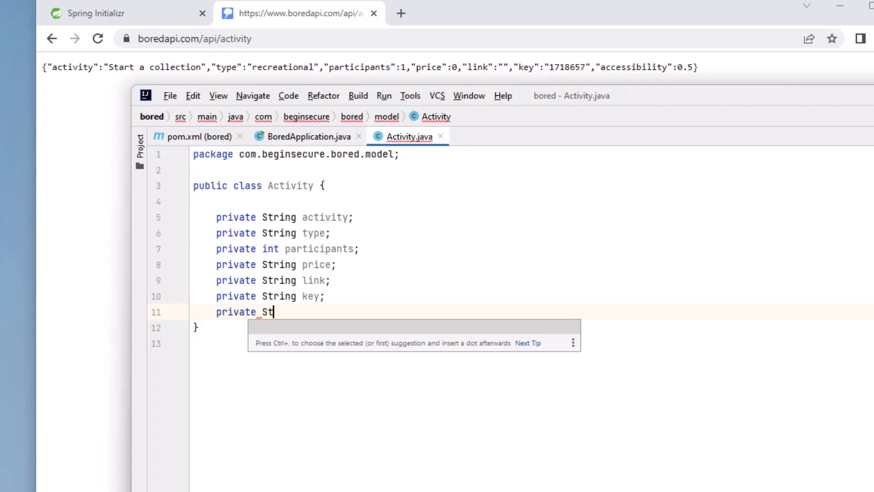
type("ring_ad")
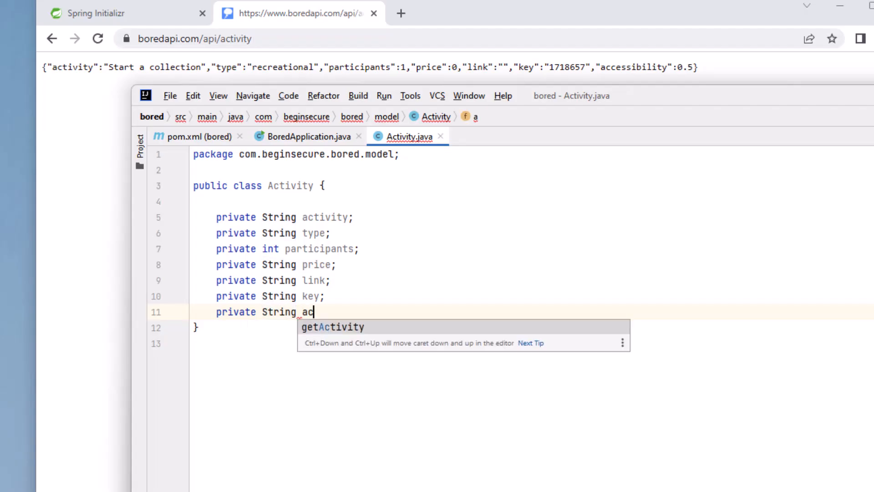
type("cessi")
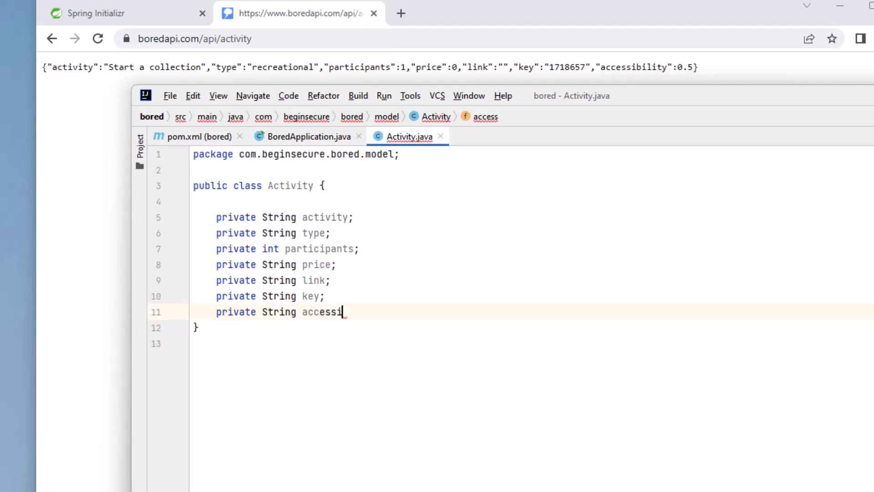
type("bility;")
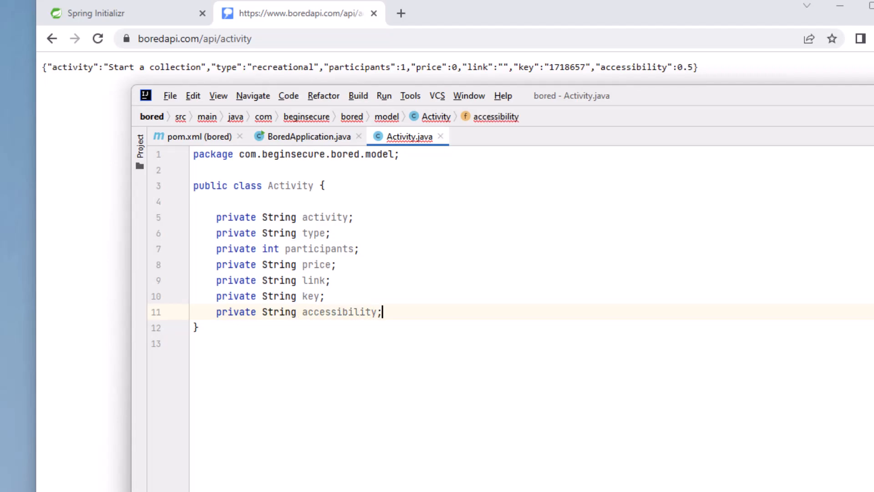
key("Enter")
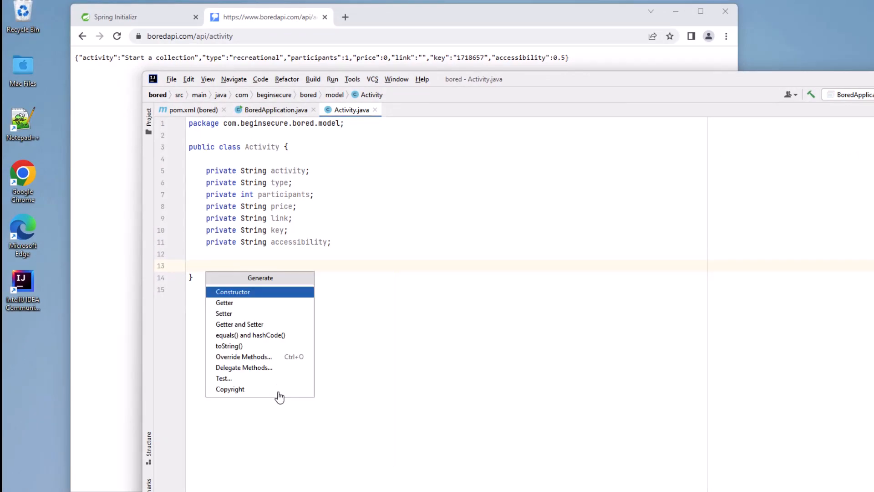
mouse_move(250, 334)
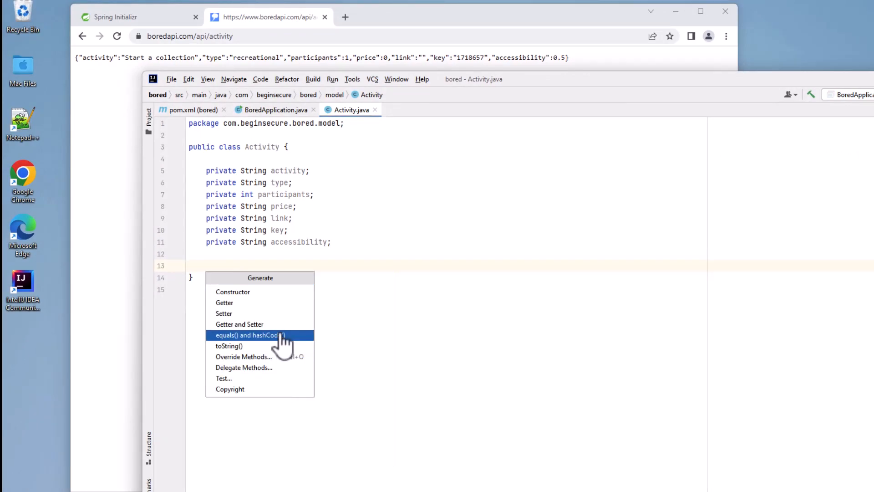
Generate a no-argument constructor and getters and setters for all Activity fields.
left_click(232, 292)
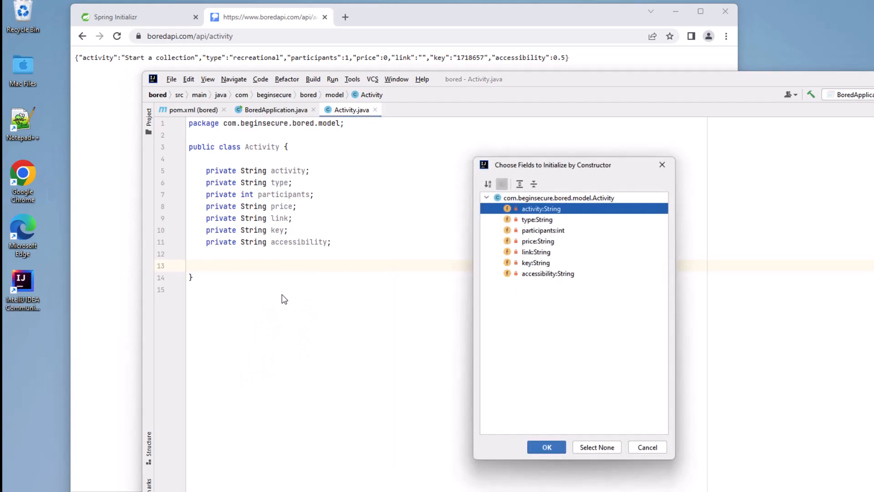
left_click(546, 446)
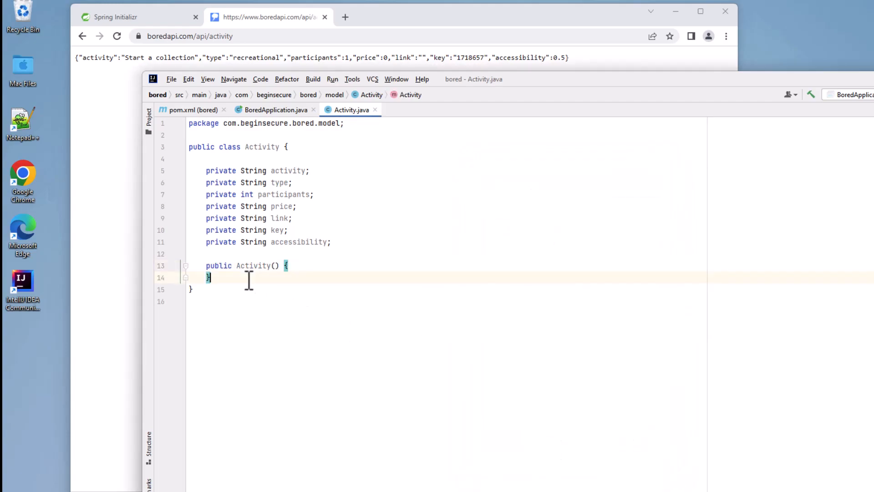
right_click(251, 302)
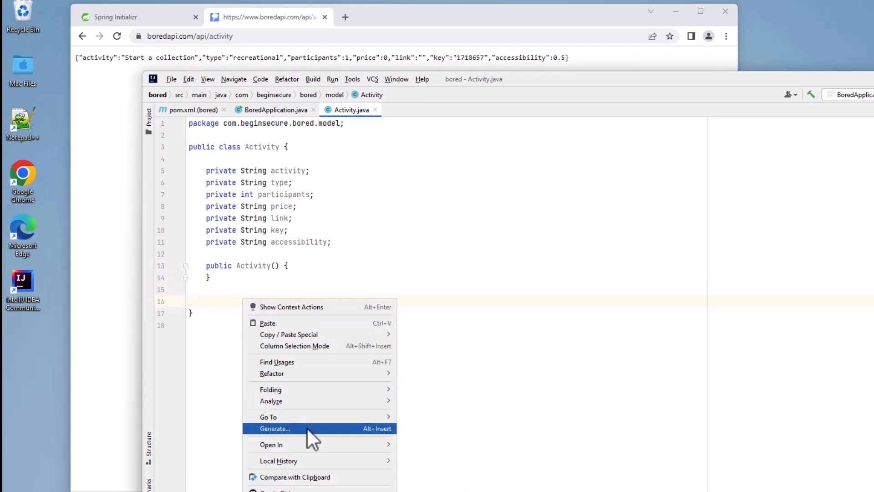
left_click(274, 428)
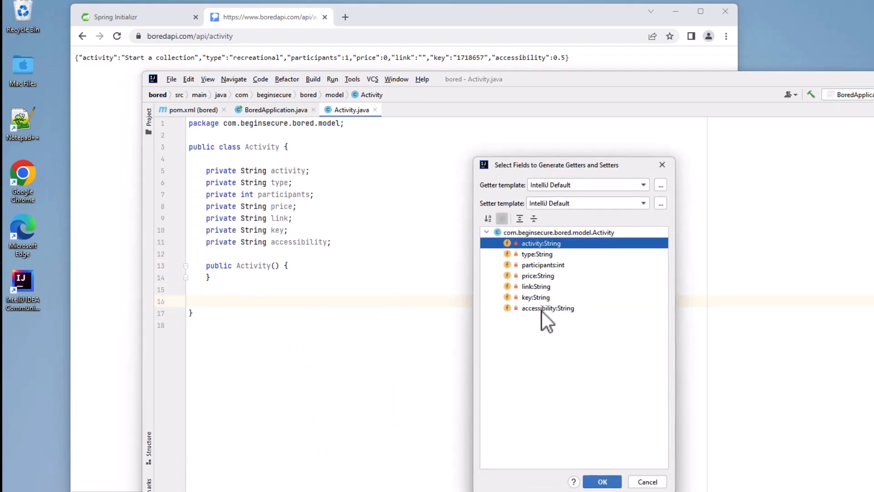
left_click(602, 481)
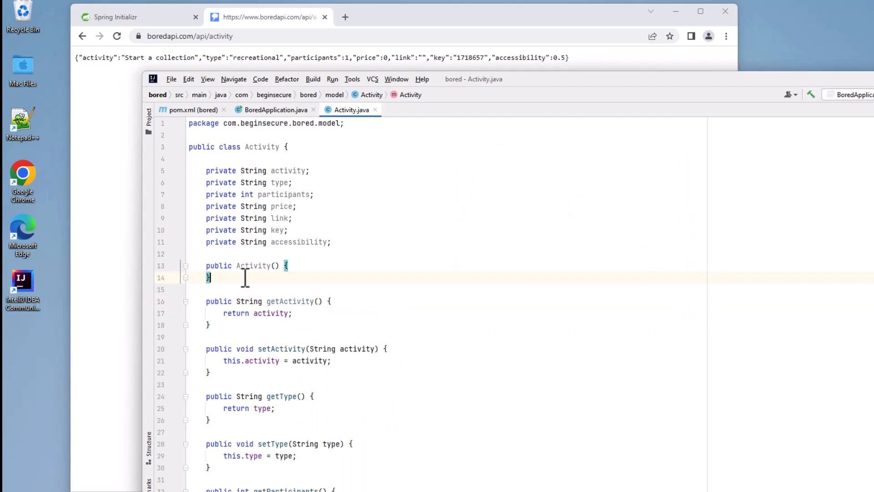
Generate a toString() override including every Activity field.
right_click(245, 278)
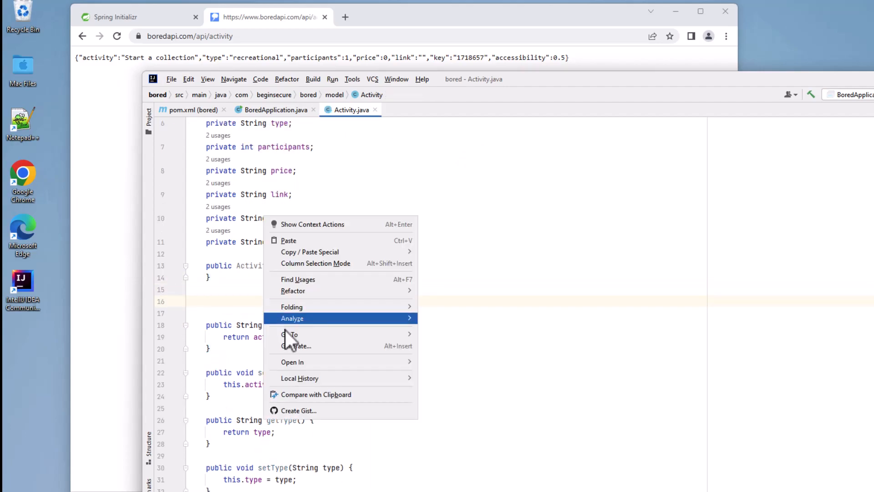
left_click(296, 346)
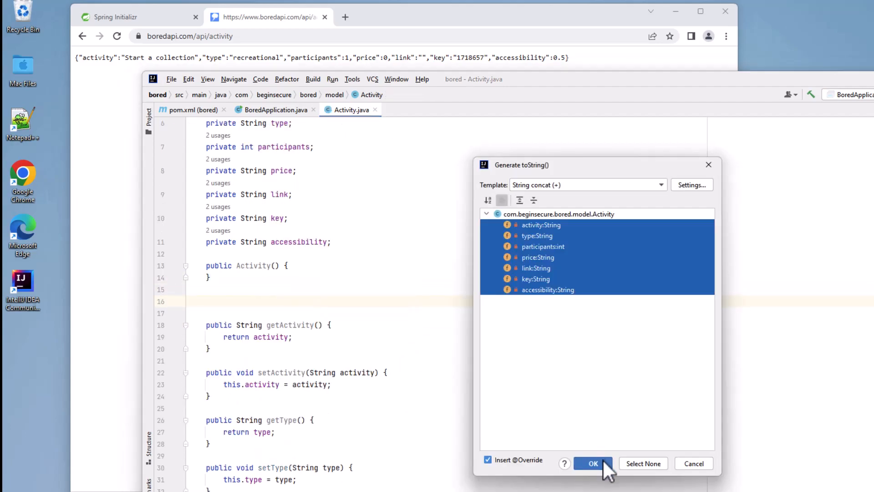
left_click(593, 463)
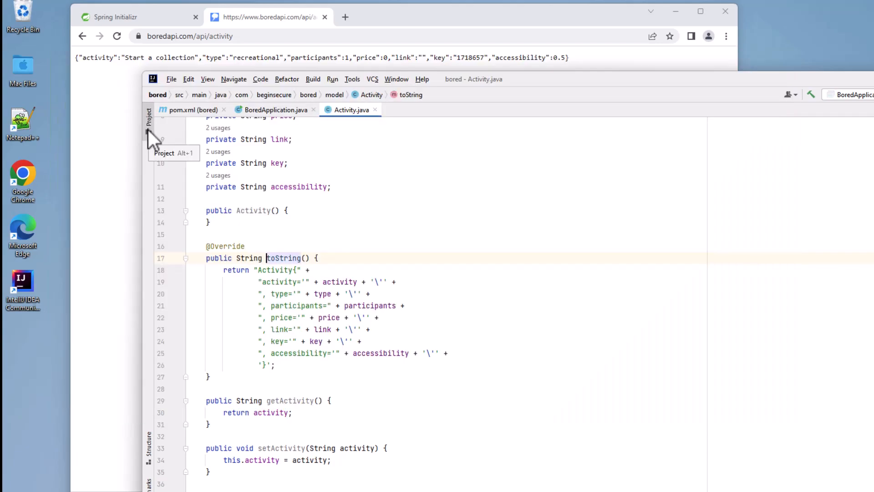
Declare private static final SLF4J Logger log via LoggerFactory.getLogger and start log.info() in main.
left_click(149, 118)
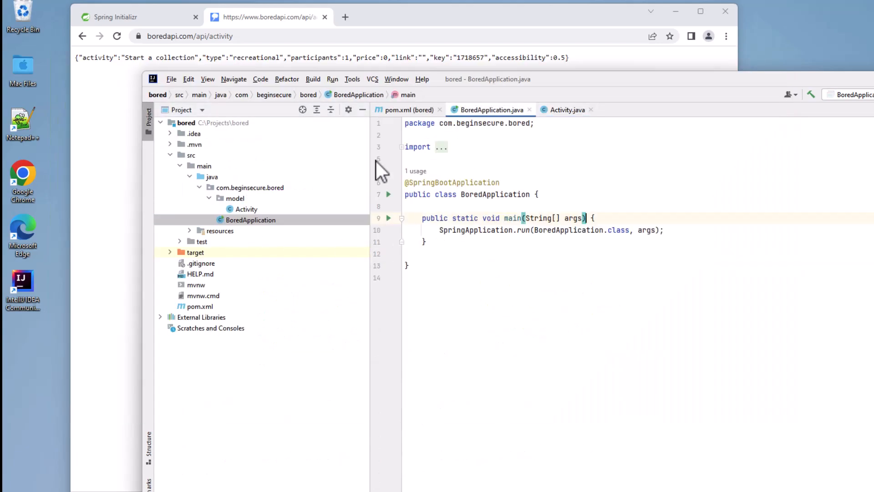
left_click(148, 118)
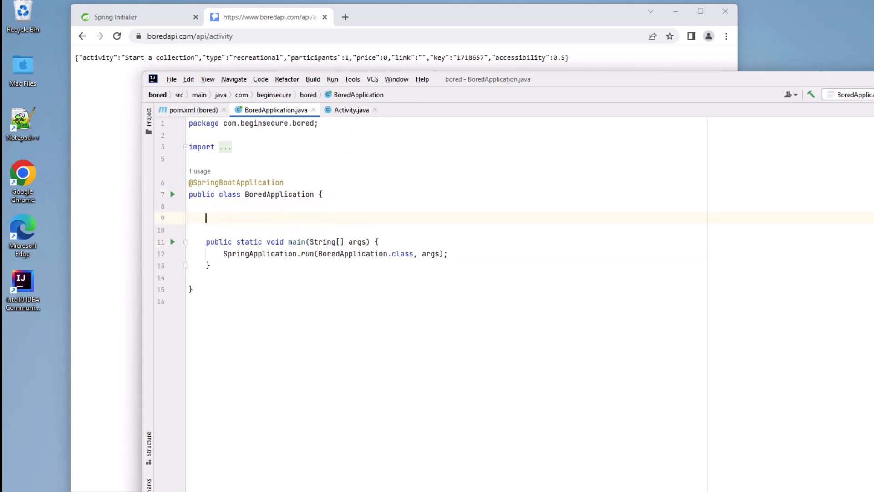
type("private static fi")
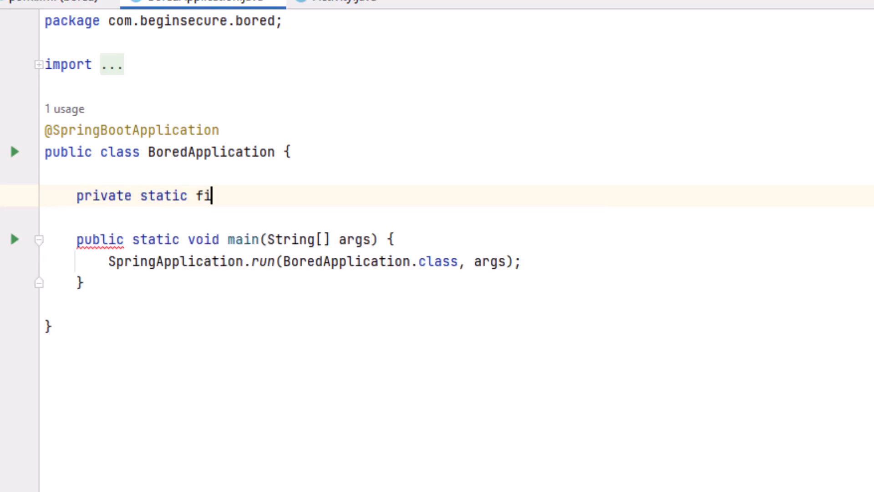
type("nal Logger")
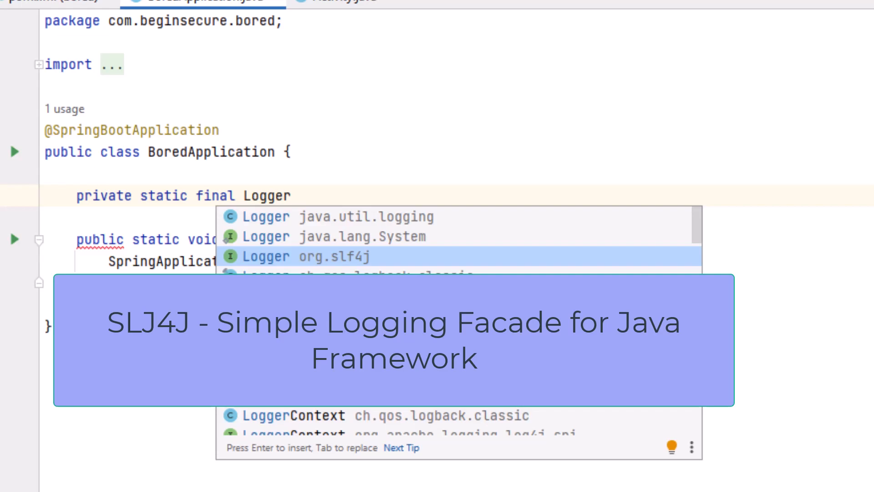
key("Escape")
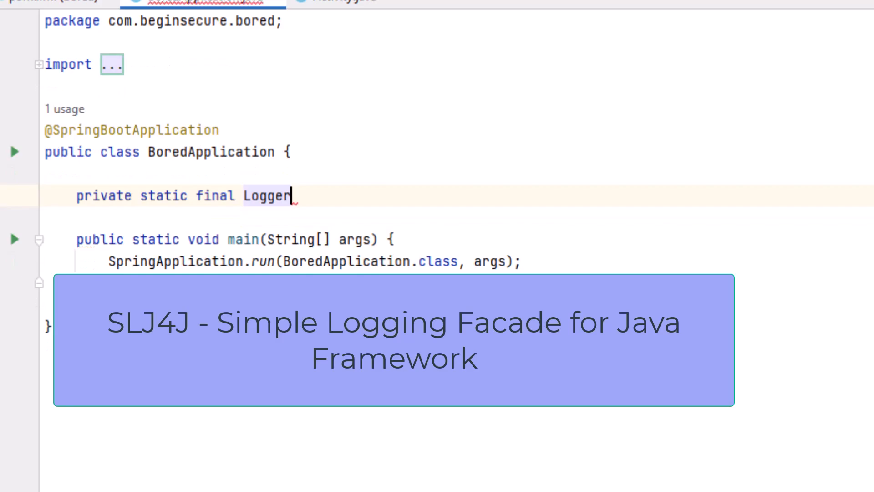
type("log =")
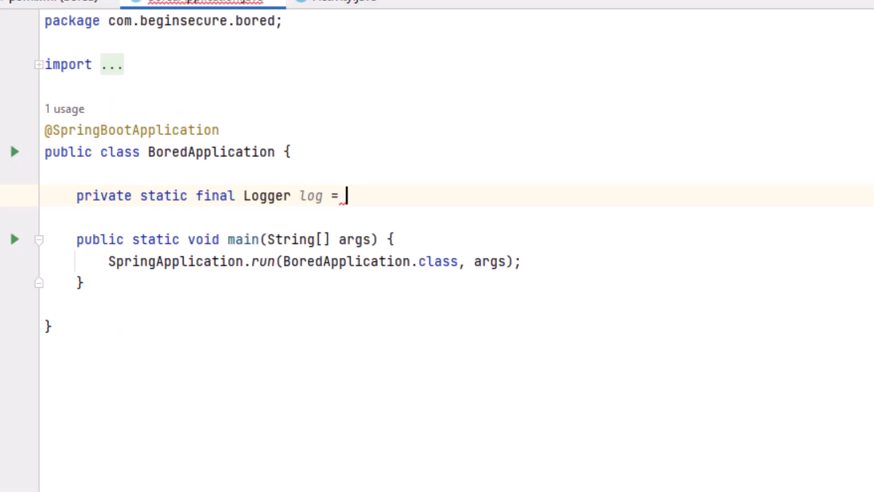
type("LoggerFactory")
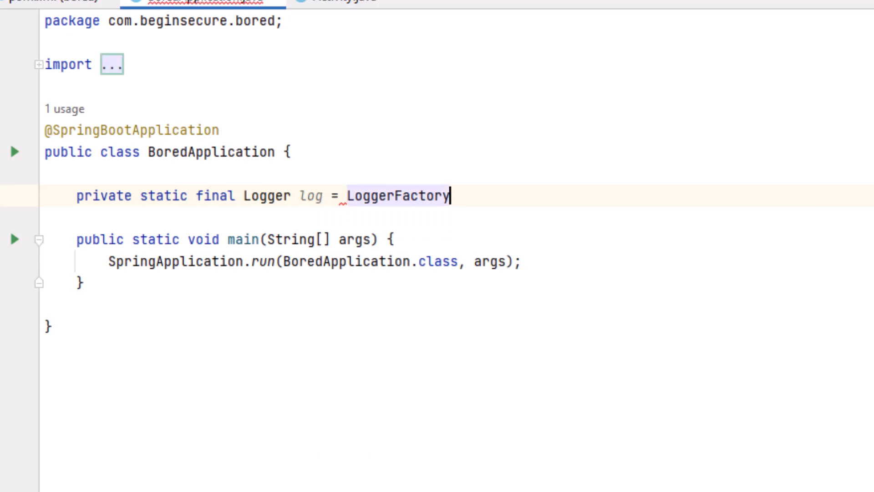
type(".getLogger(BoredApplication.class);")
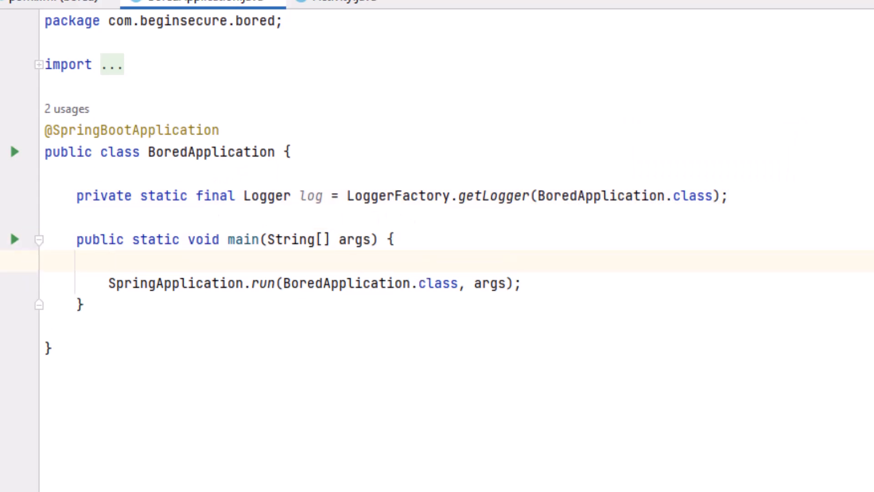
type("log.info()")
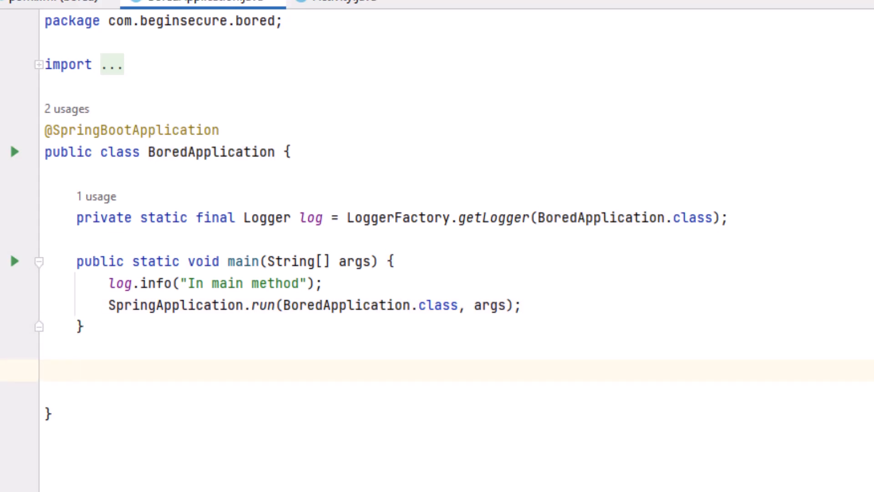
type("public")
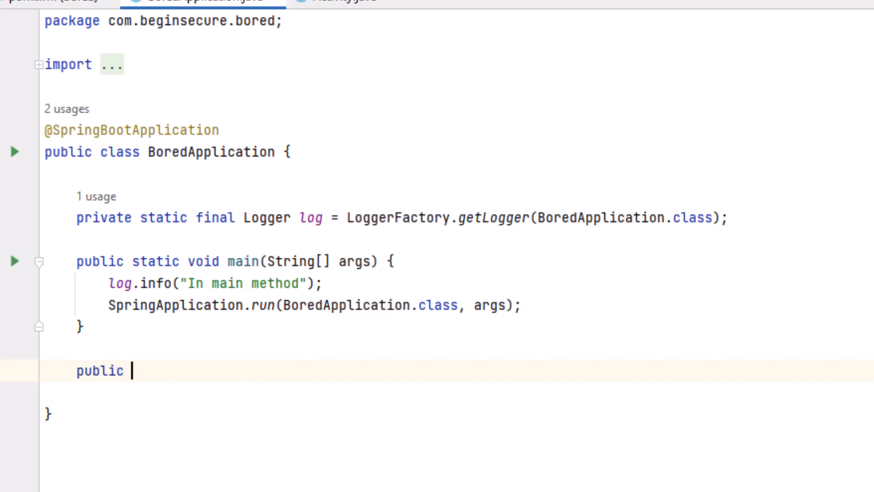
type("RestTemplate")
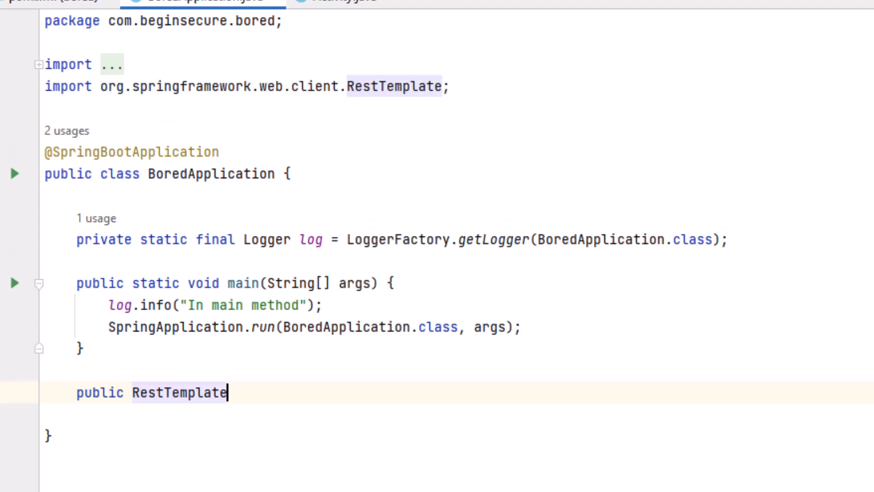
type("restTemplate")
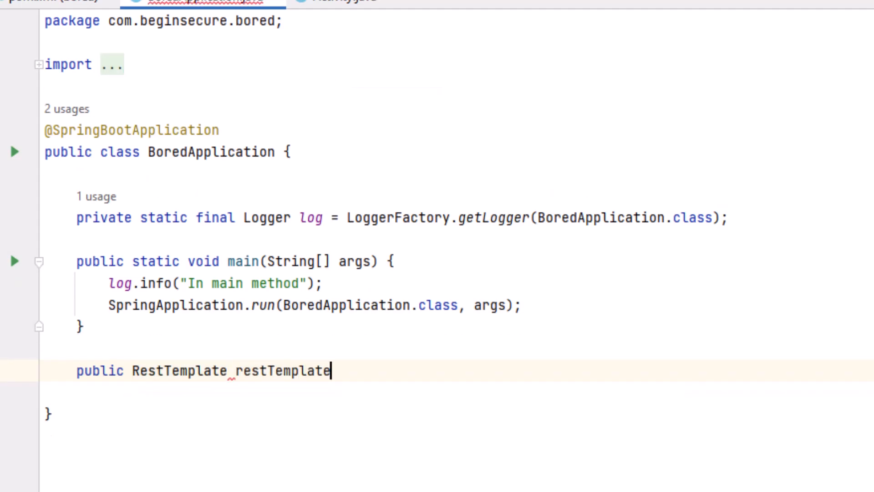
type("(RestTemplateBuilder builde")
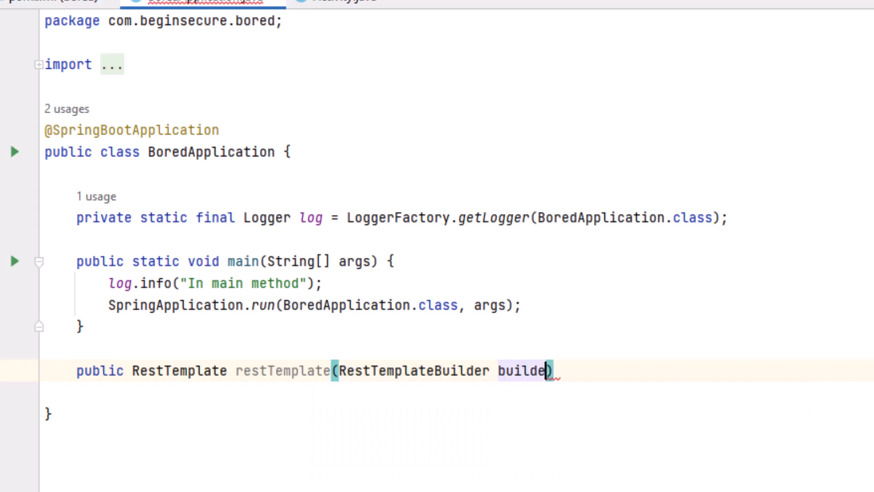
type("{")
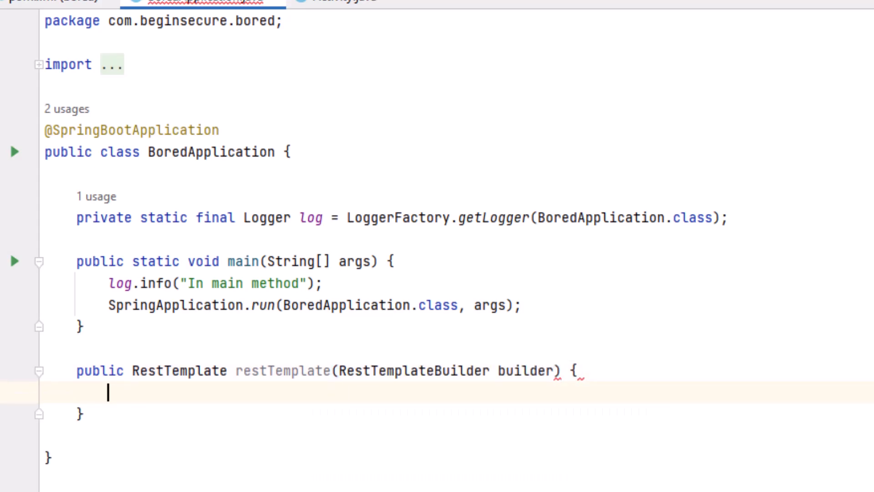
type("return bu")
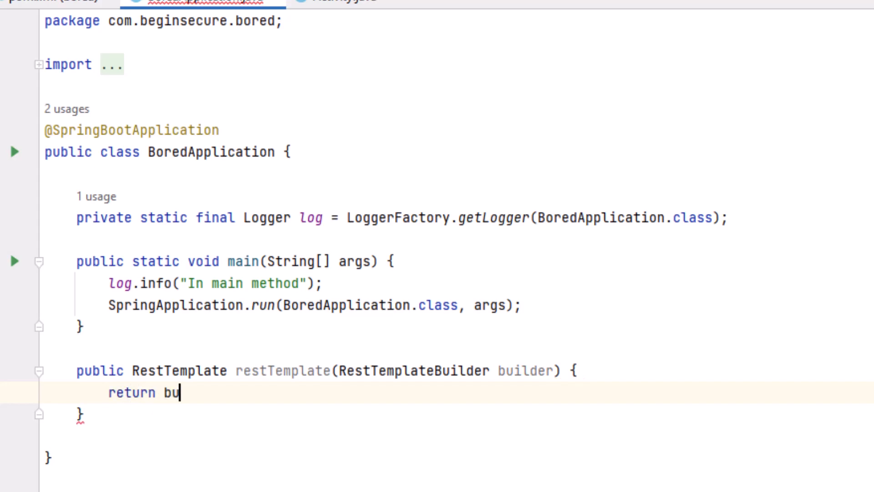
type("ilder.build();")
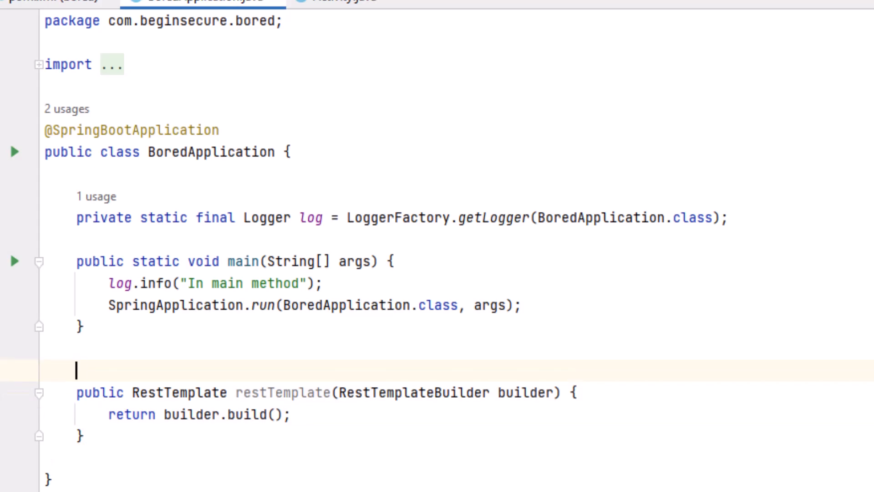
type("@Bean")
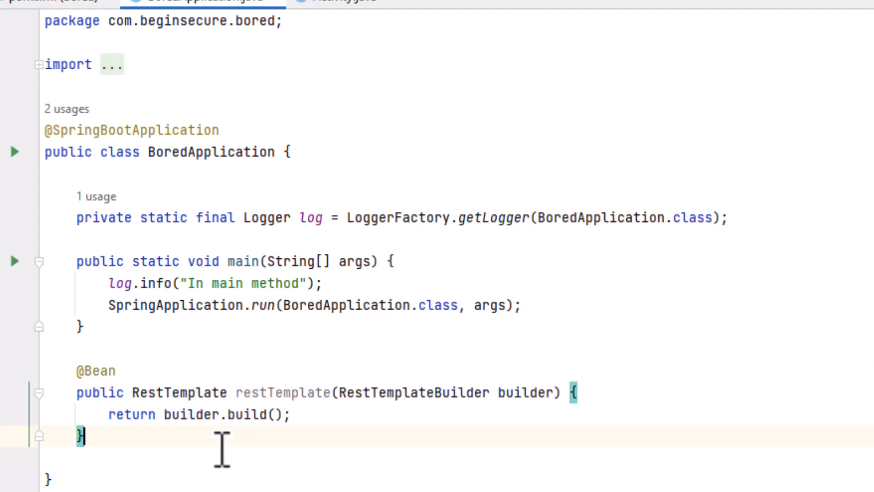
type("public Co")
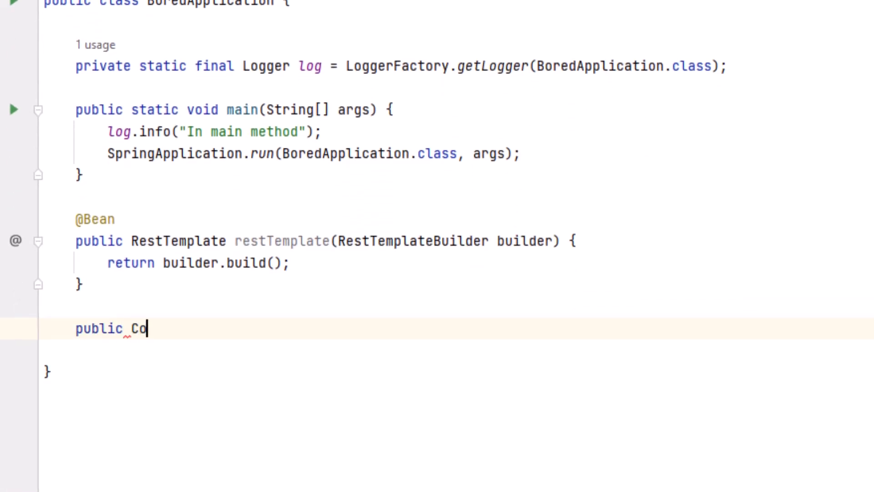
Declare CommandLineRunner run(RestTemplate restTemplate) returning a results -> lambda.
type("mmandLineRunner")
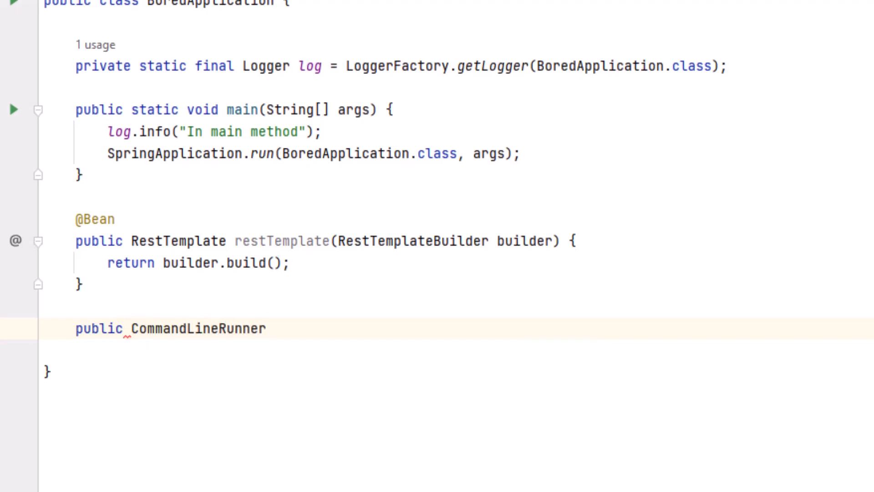
type("run()")
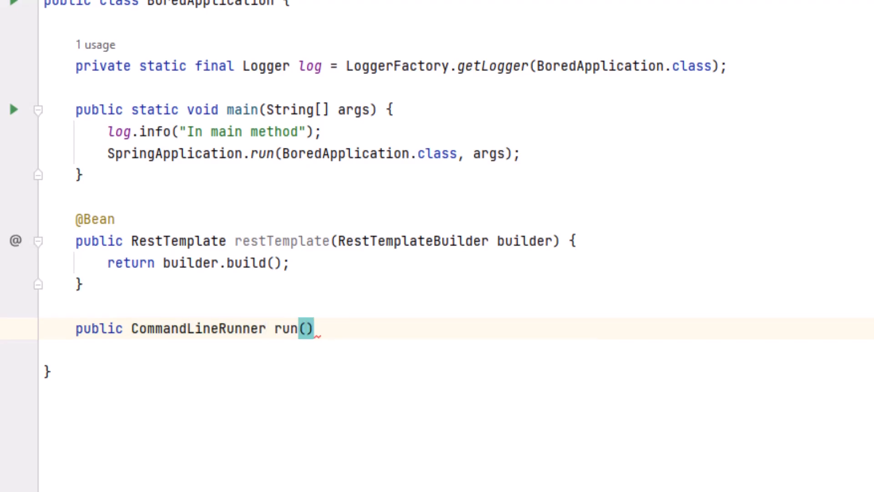
type("RestTemplate restTemplate")
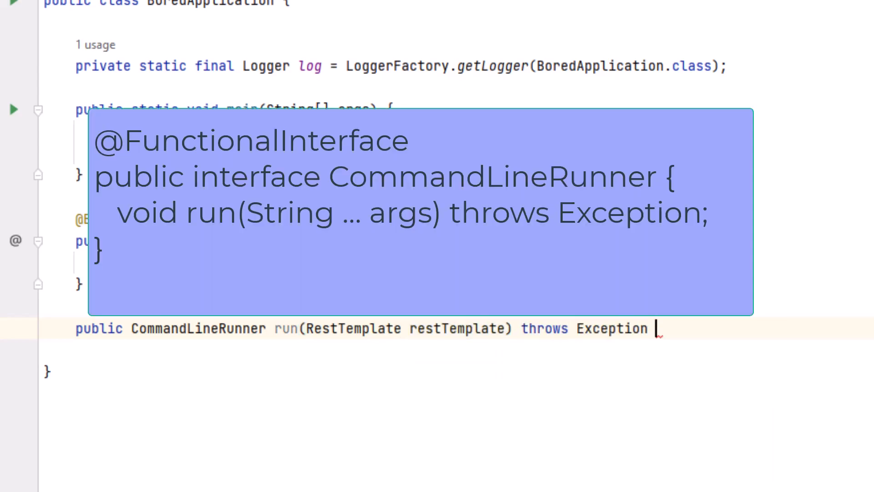
type("{")
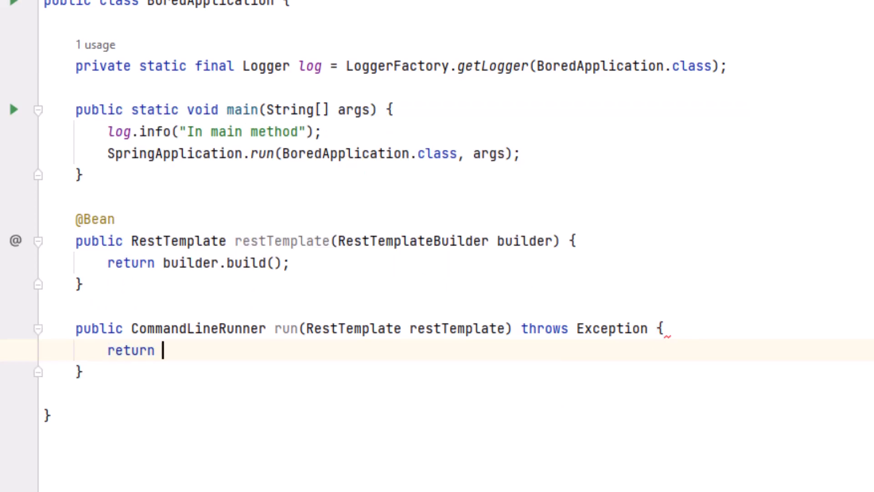
type("results -> {")
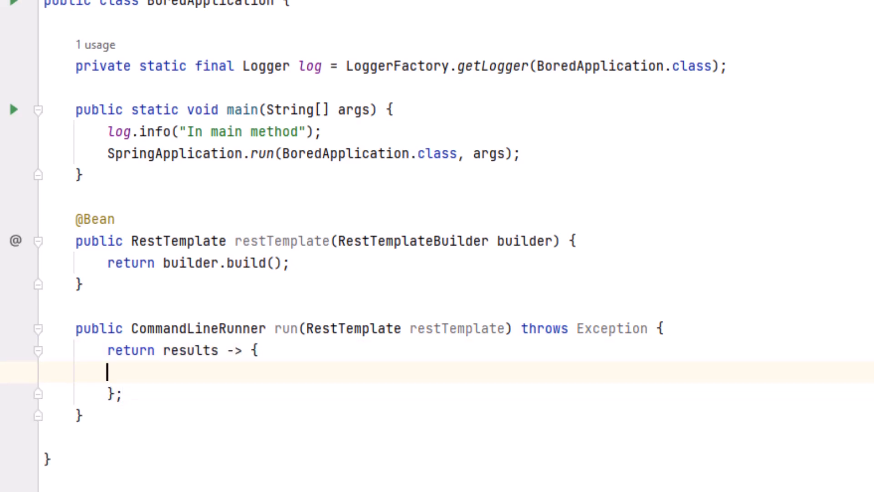
Inside the lambda assign Activity activity = restTemplate.getForObject(" to fetch an Activity.
type("A")
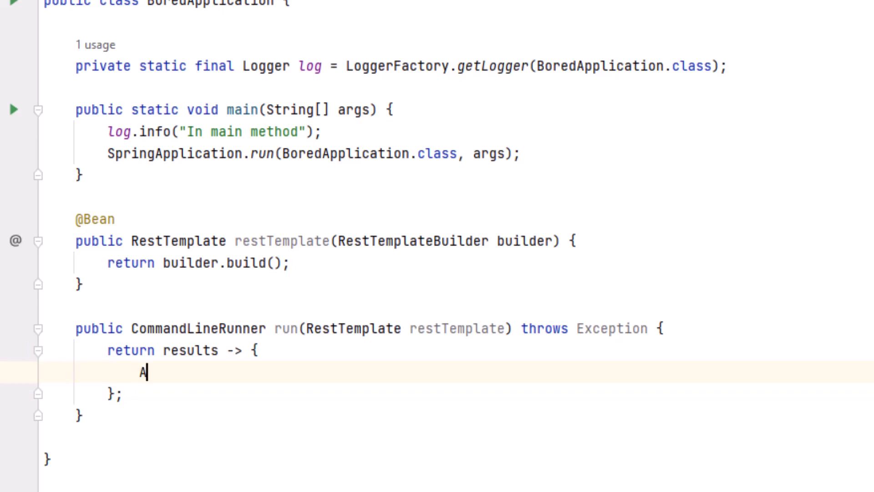
type("ctivity a")
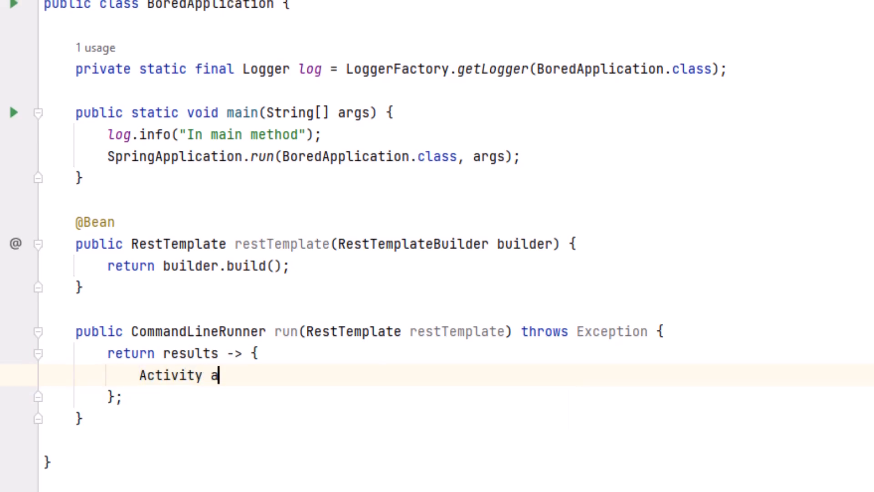
type("ctivity =")
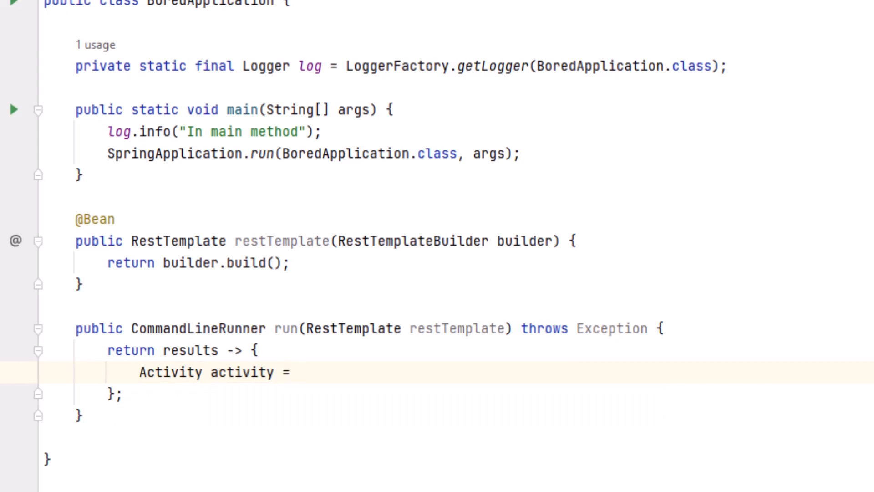
type("restTemplate.")
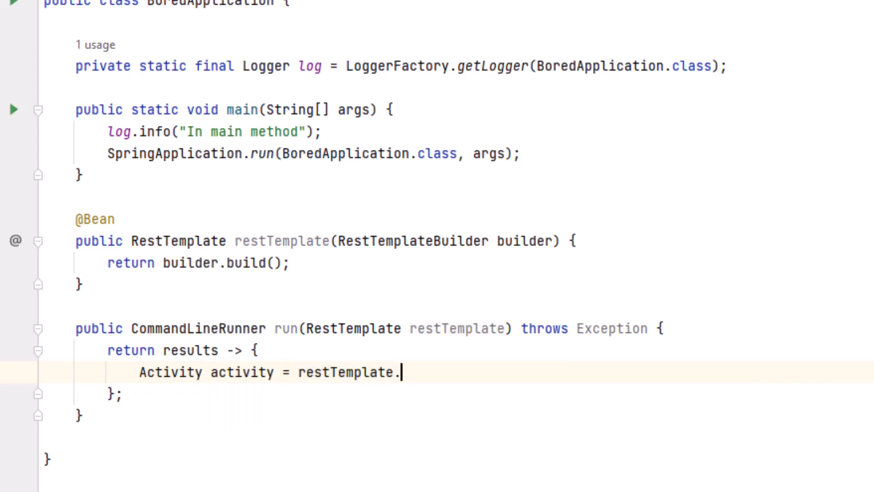
type("get")
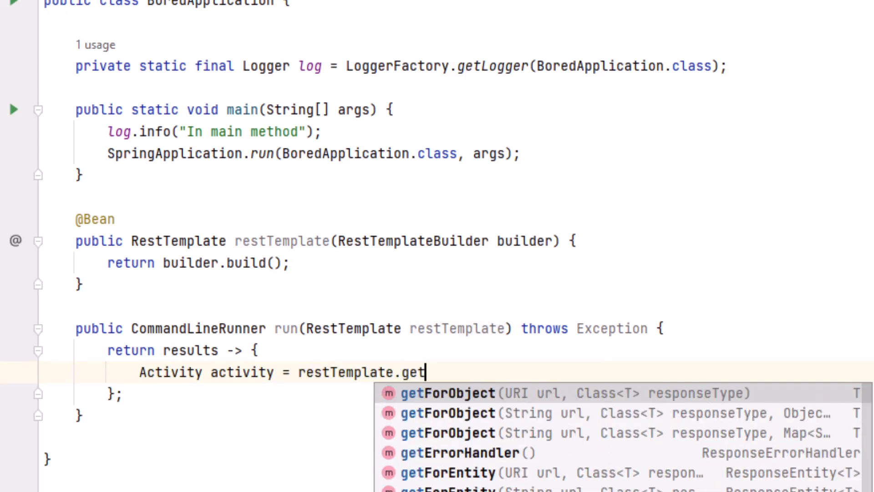
type("ForObject(")
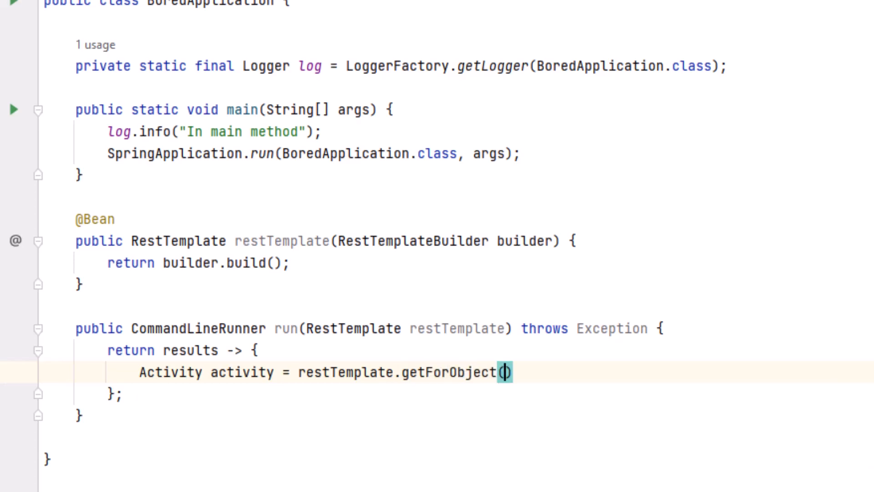
type("\"")
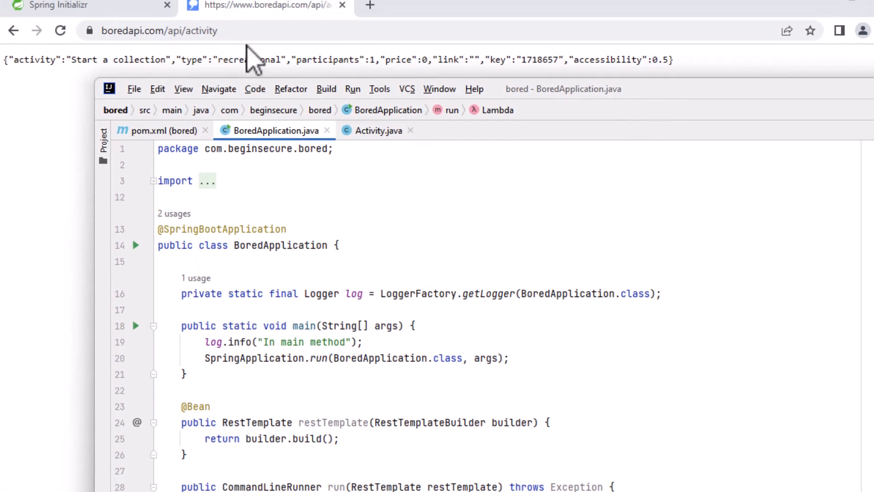
Copy the boredapi.com/api/activity URL and paste it into getForObject.
right_click(159, 31)
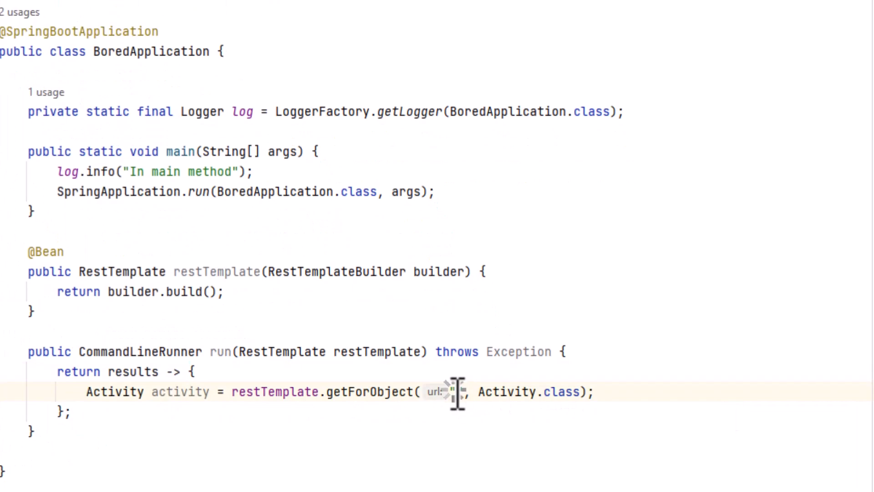
right_click(455, 391)
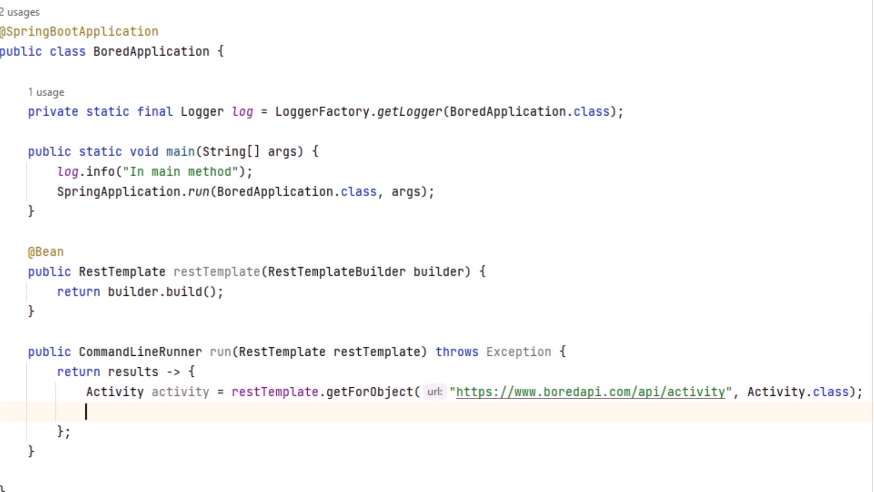
type("log.info(")
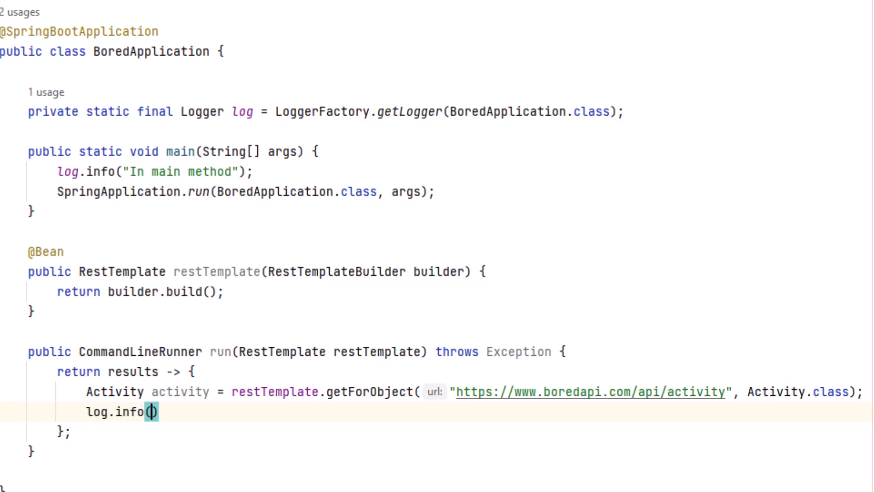
type("activity.")
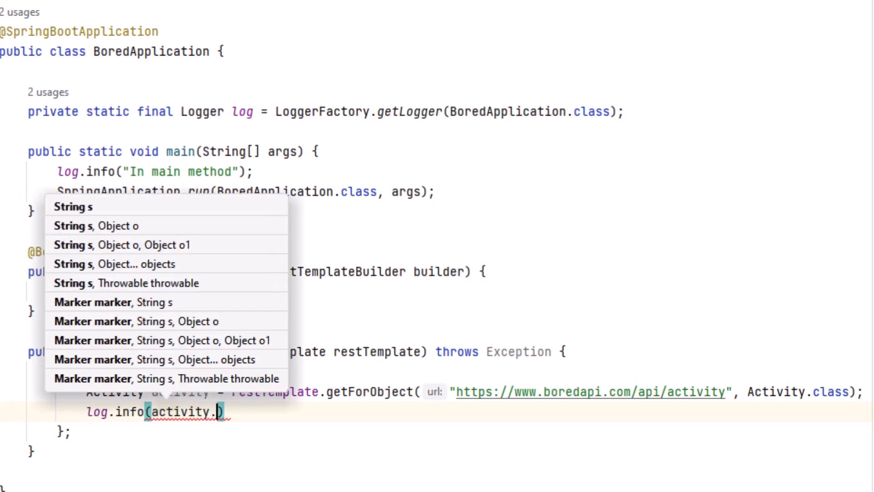
type("toString()")
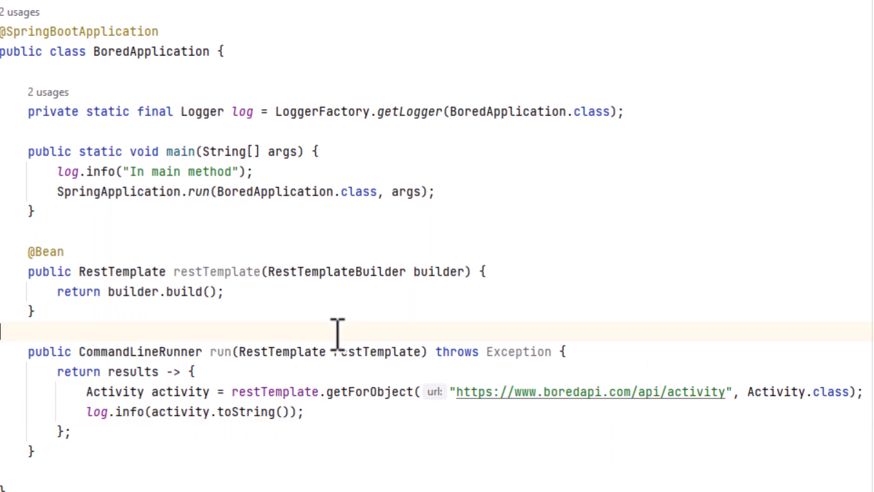
type("@Bean")
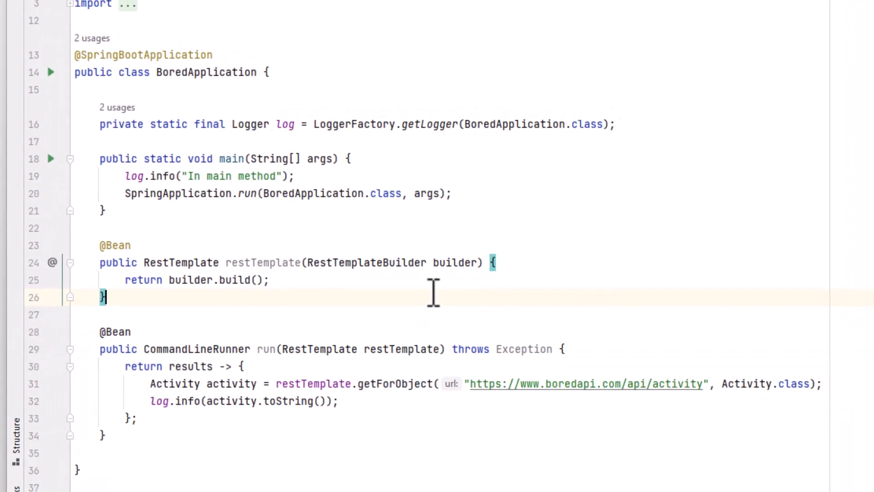
left_click(51, 158)
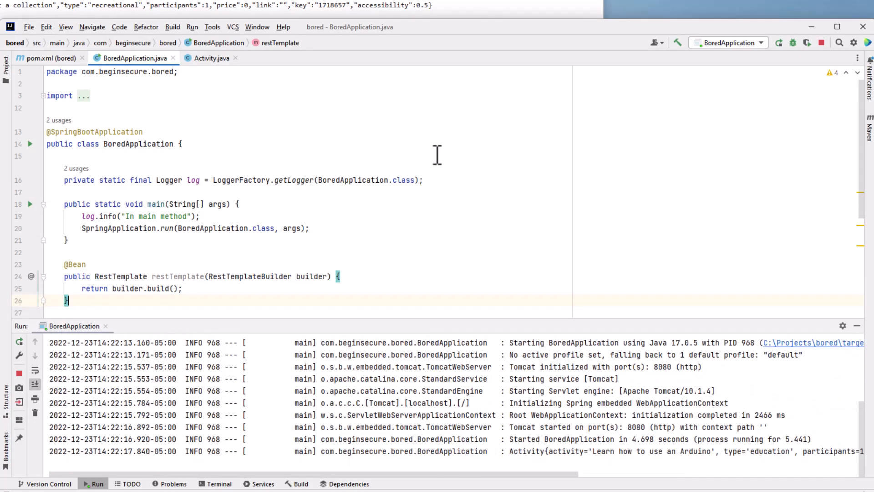
mouse_move(481, 415)
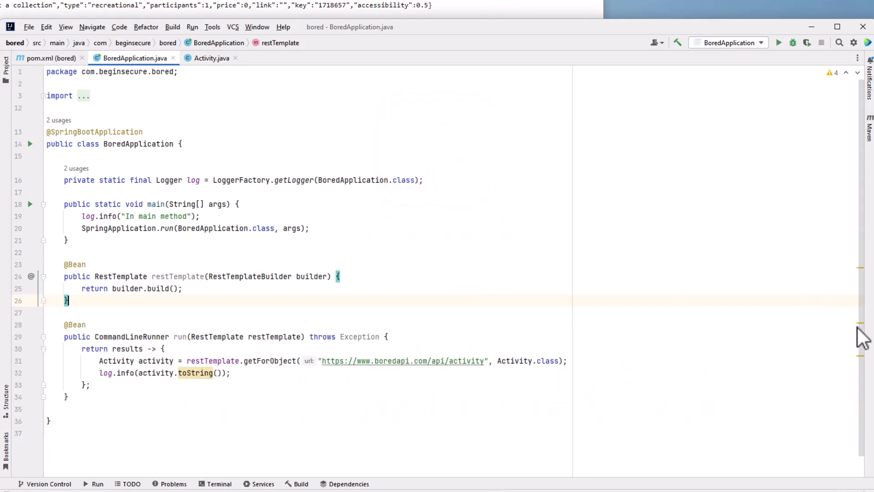
mouse_move(523, 336)
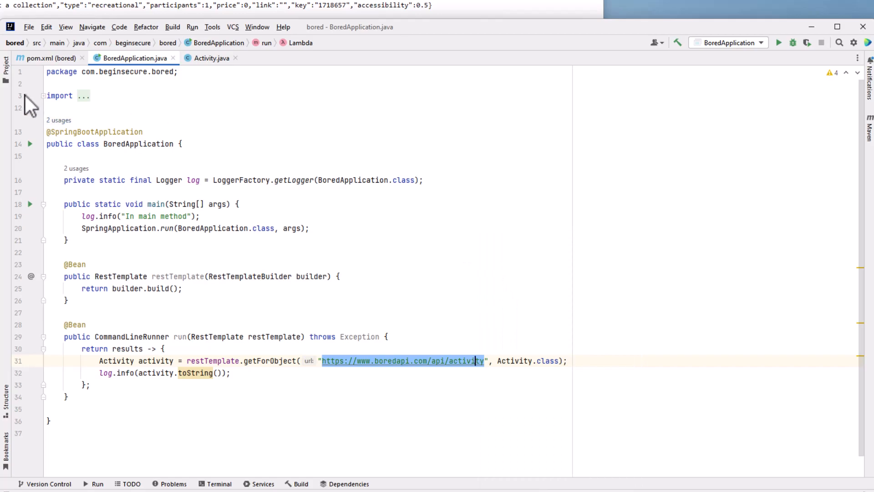
left_click(6, 65)
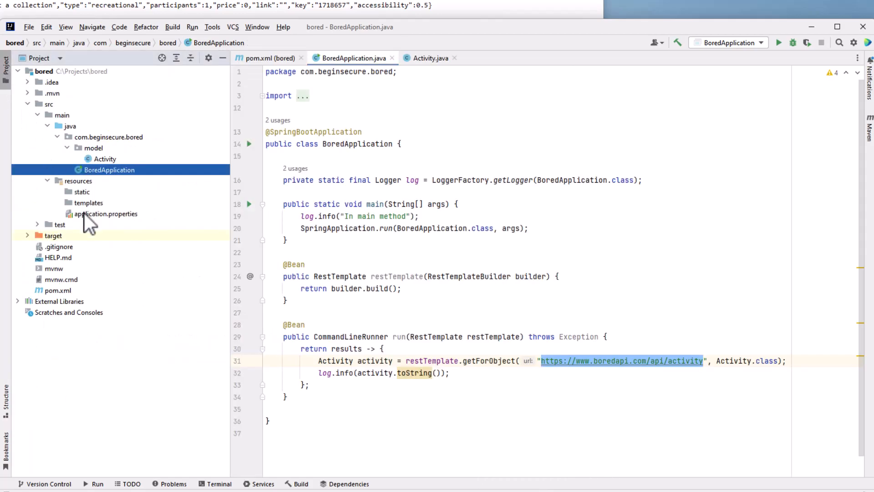
double_click(103, 213)
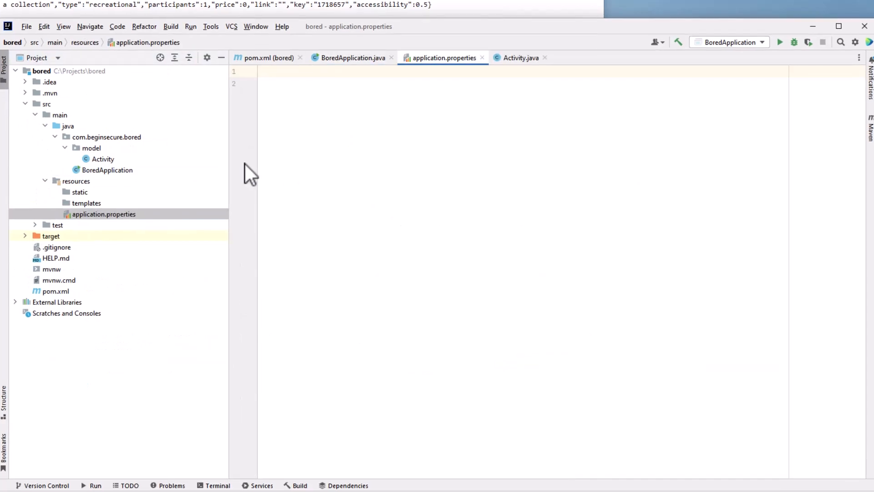
type("api")
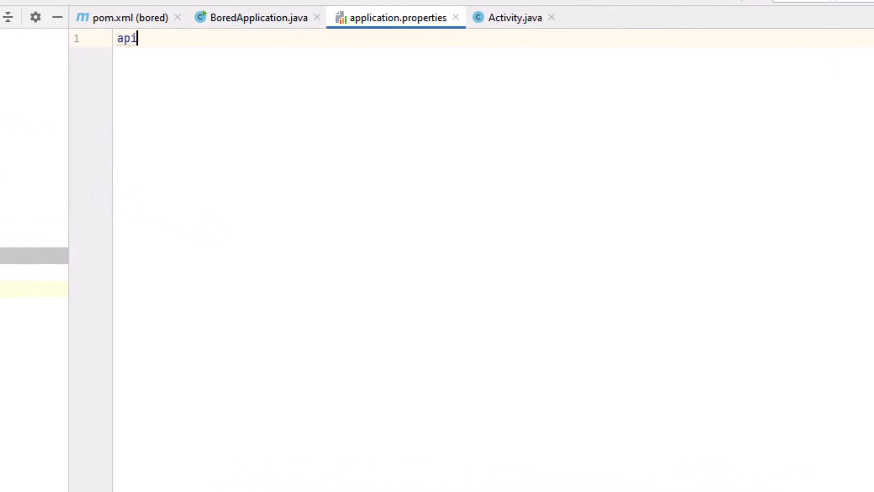
type(".url=")
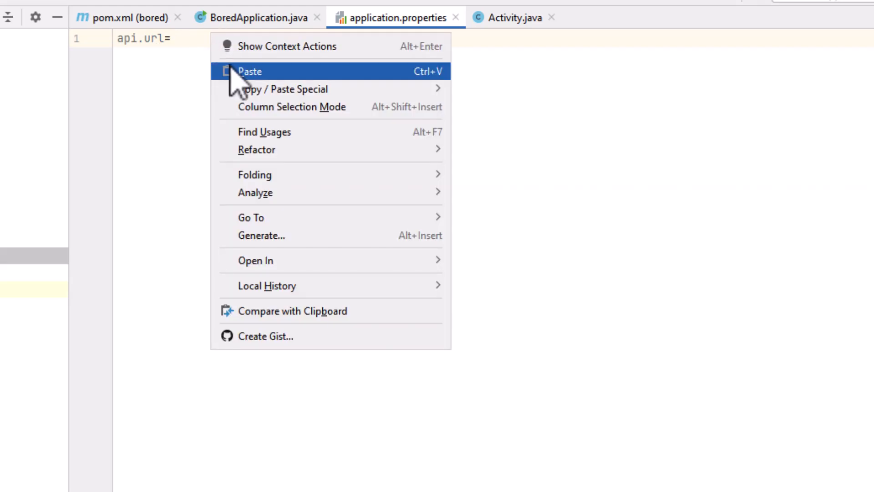
left_click(250, 71)
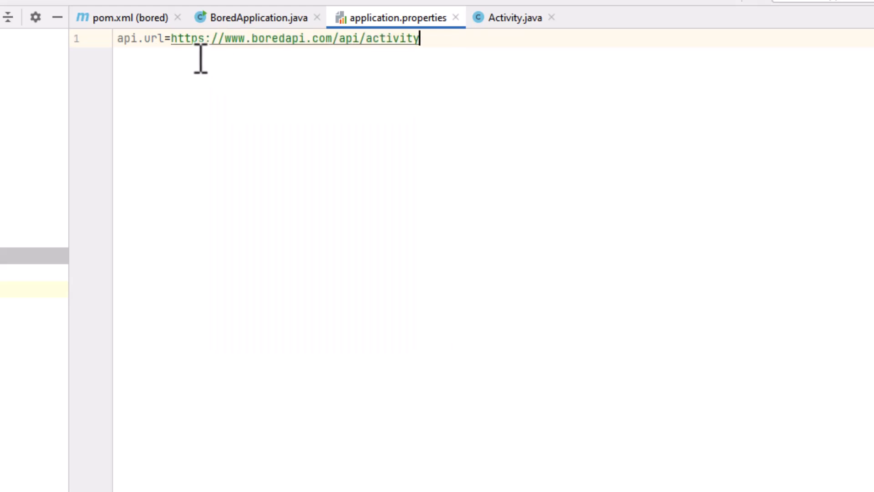
double_click(140, 38)
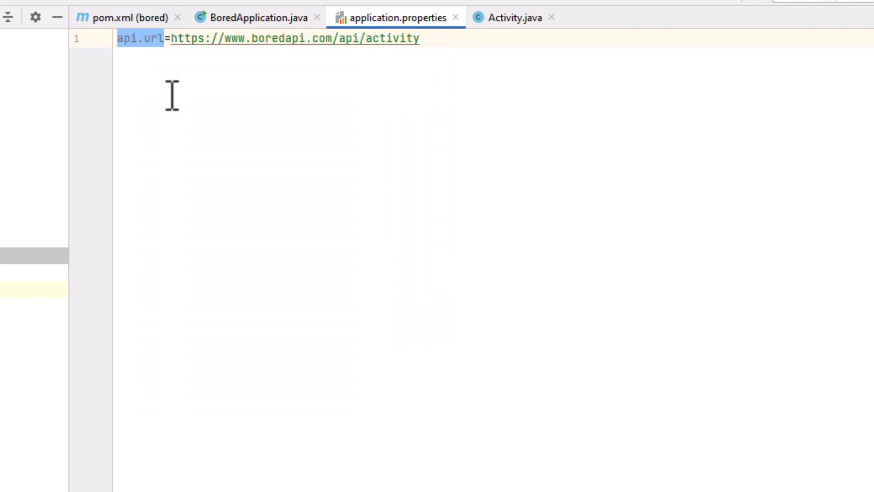
left_click(254, 18)
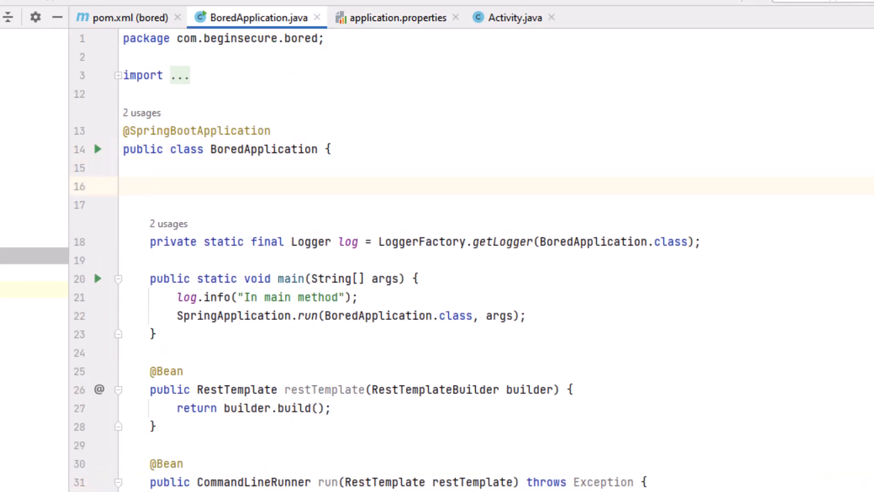
type("private St")
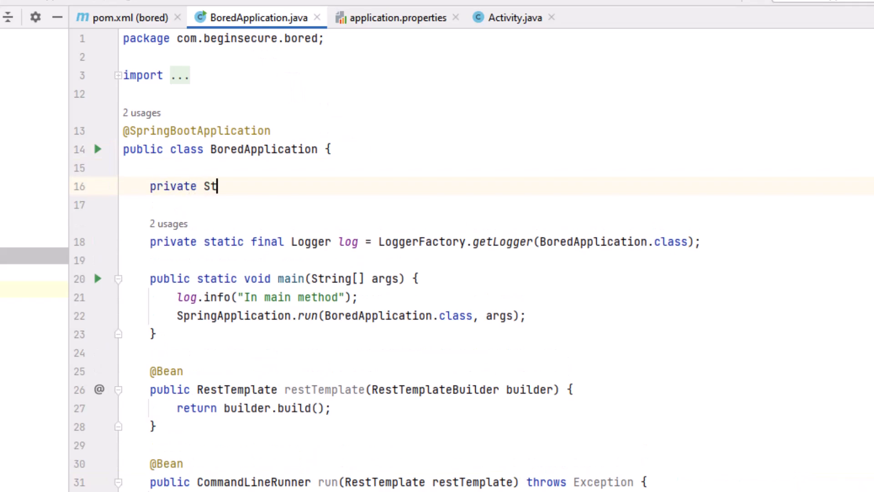
type("ring apiURL;")
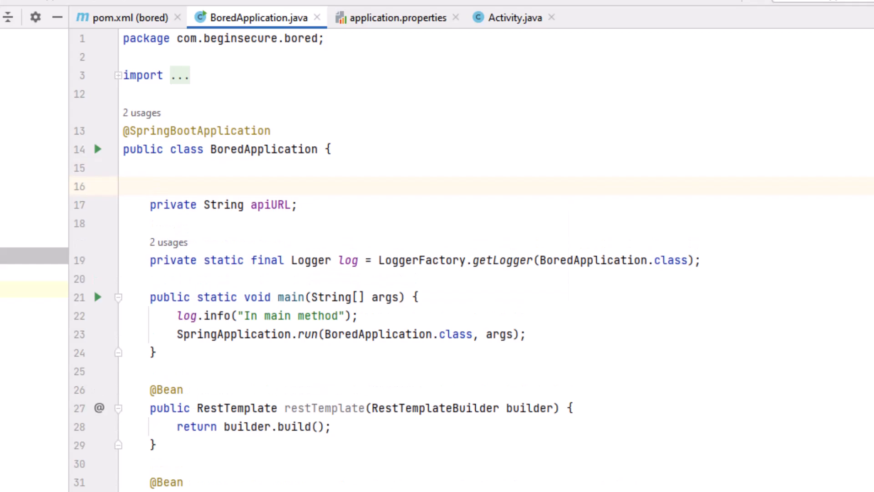
type("@Value")
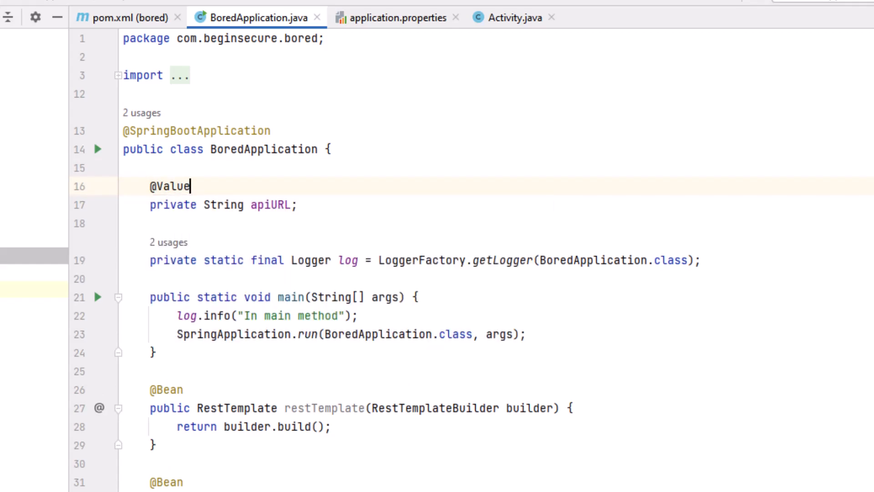
type("(")
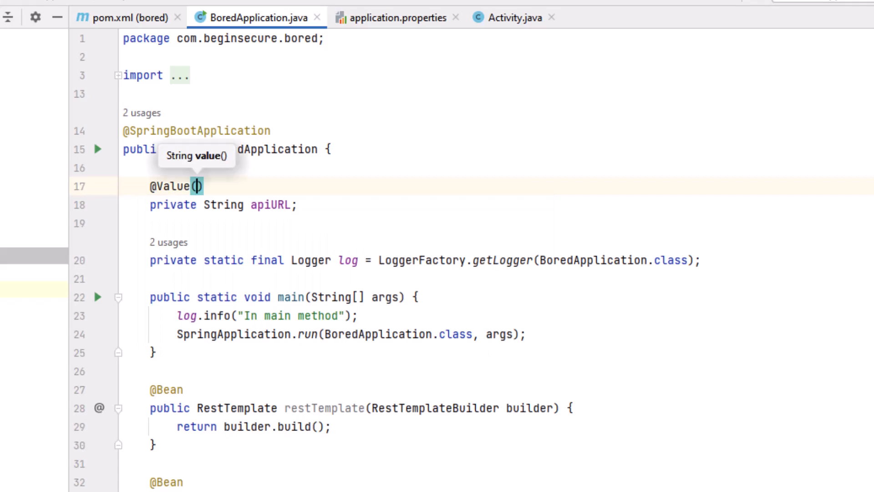
type("\"$")
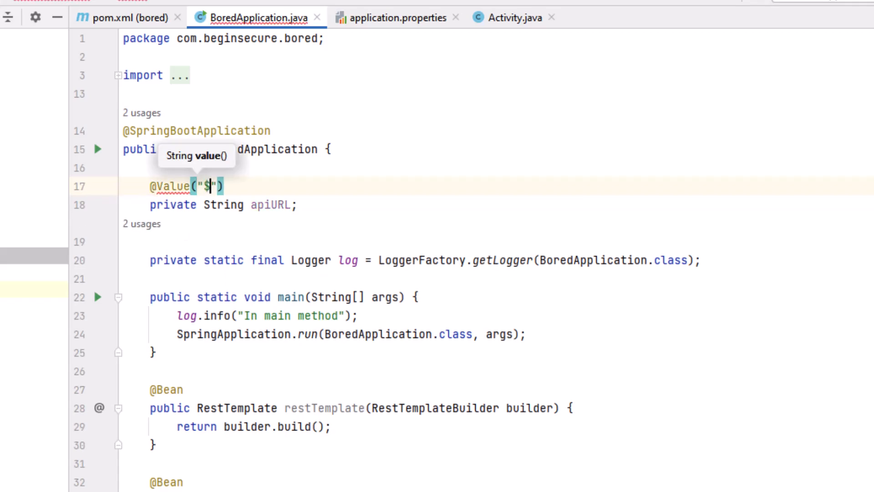
type("{}")
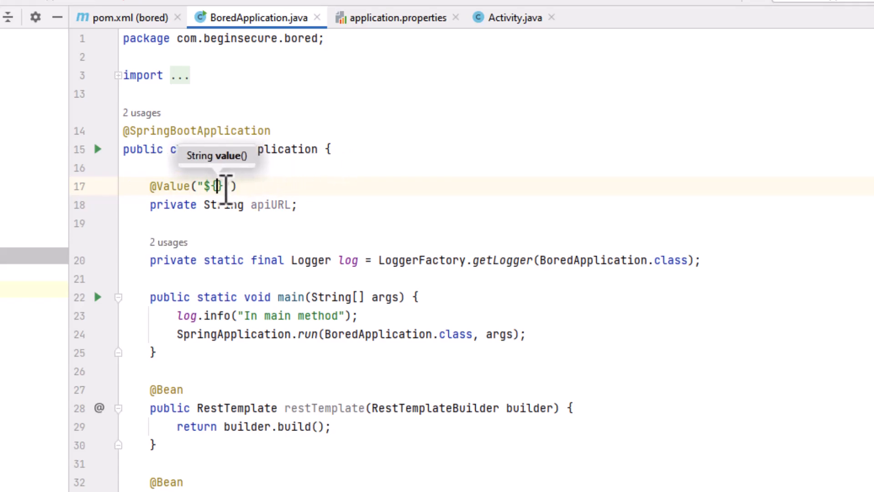
right_click(223, 186)
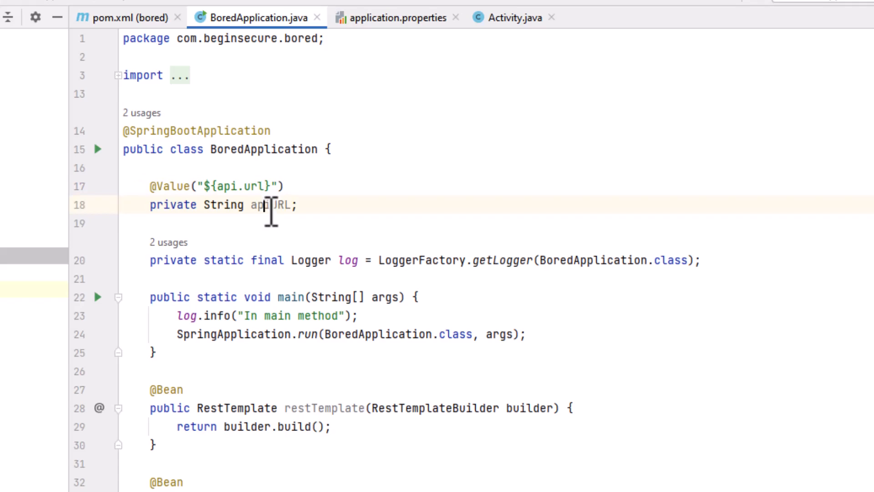
Replace the hard-coded URL in getForObject with the apiURL field.
double_click(270, 204)
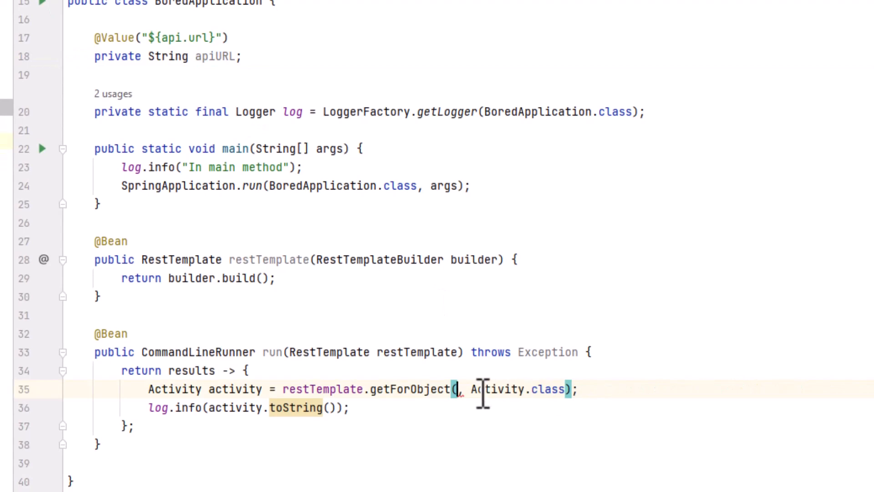
type("apiURL")
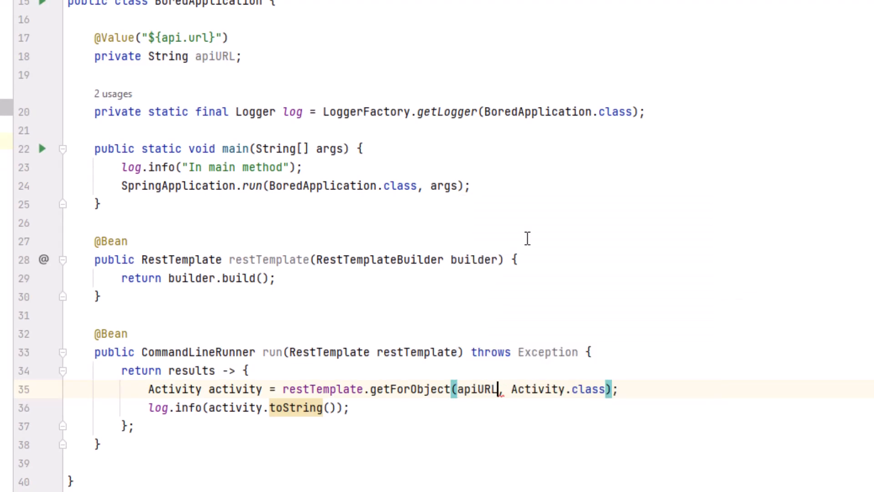
left_click(46, 148)
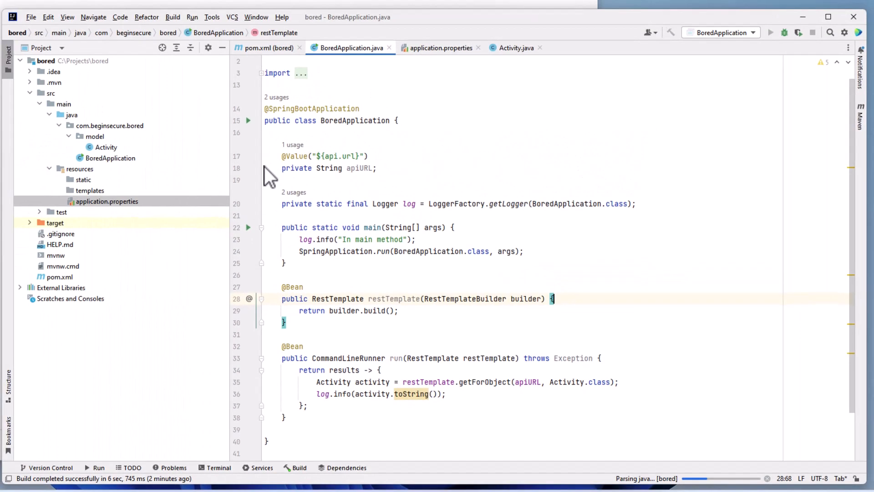
Relaunch BoredApplication so it reads the URL from application.properties.
left_click(771, 32)
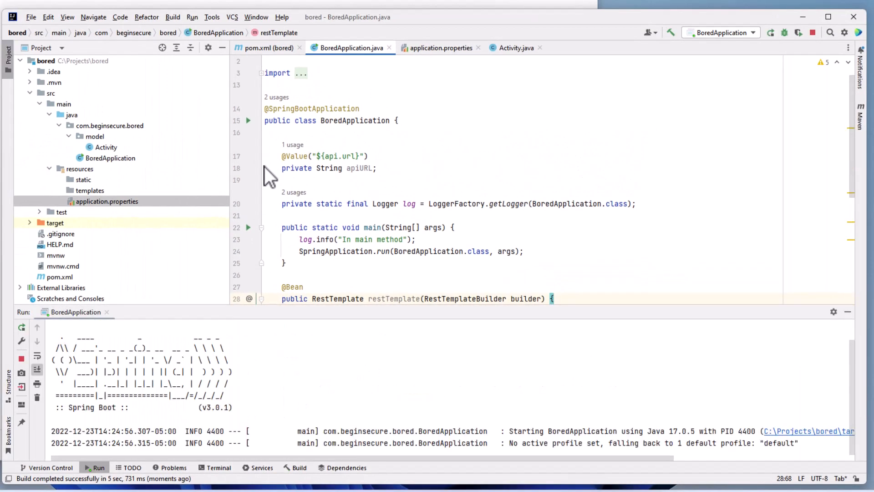